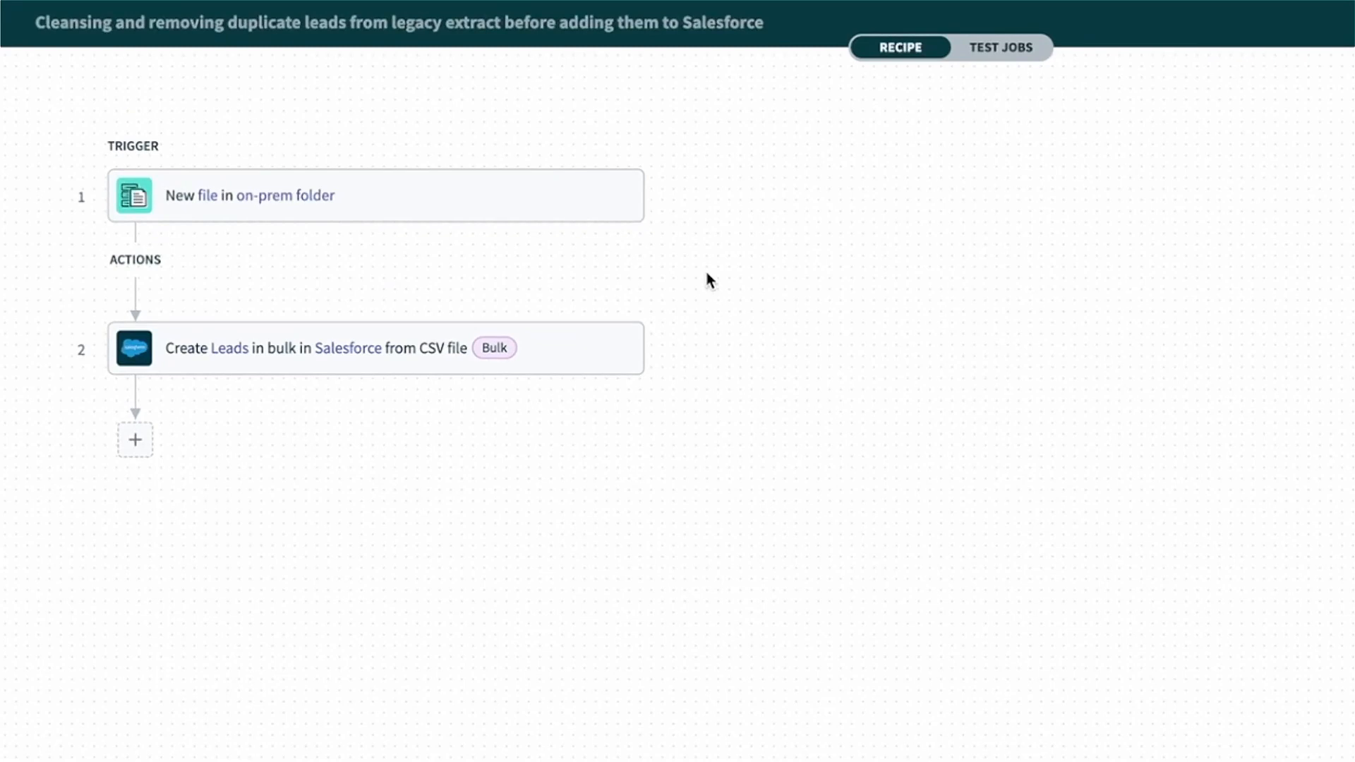
mouse_move(709, 212)
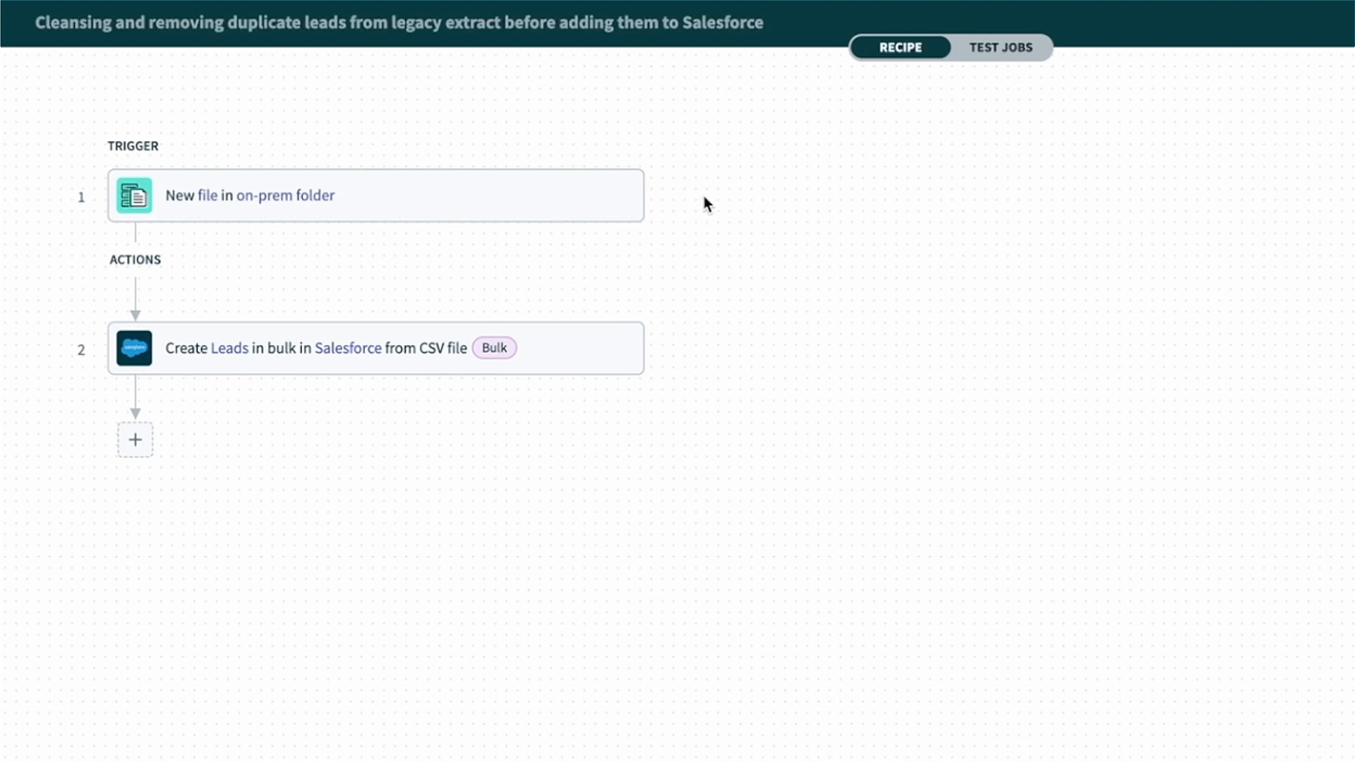
mouse_move(700, 324)
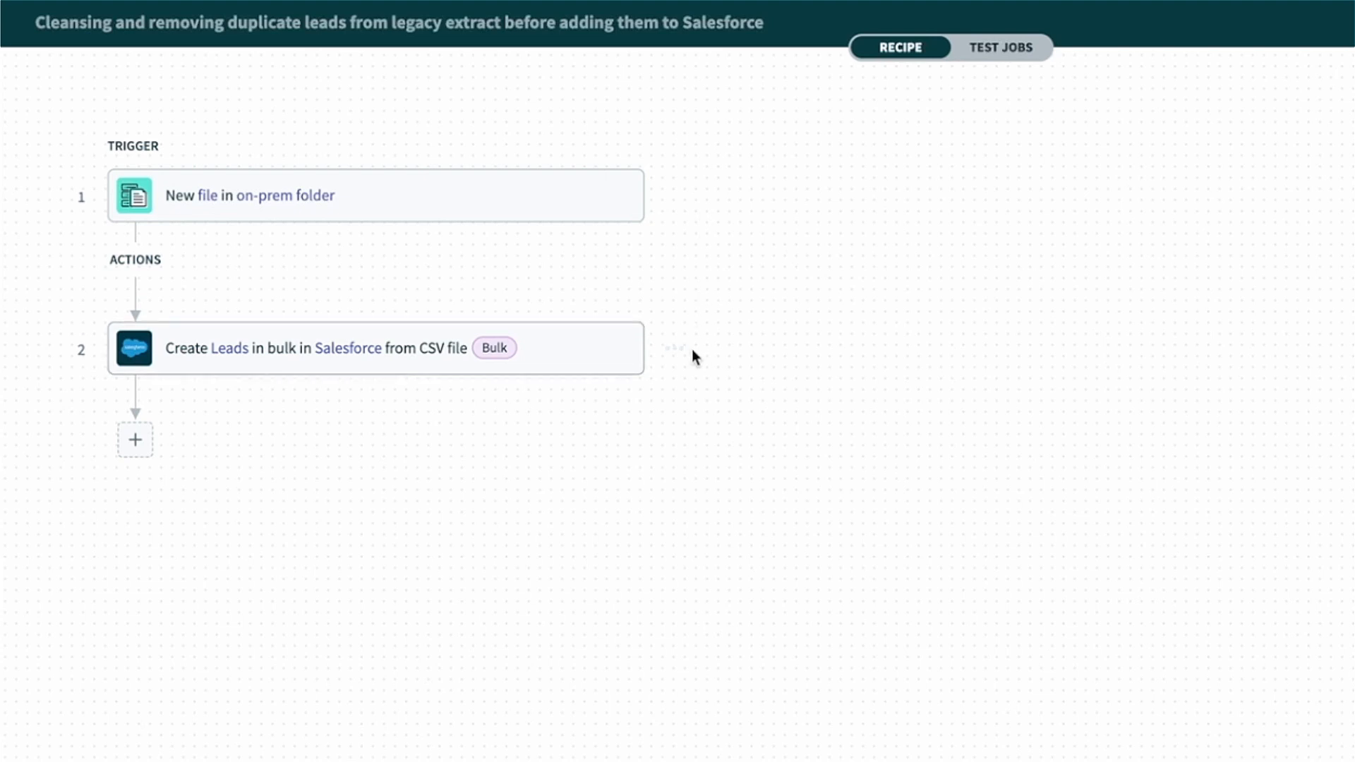
mouse_move(613, 359)
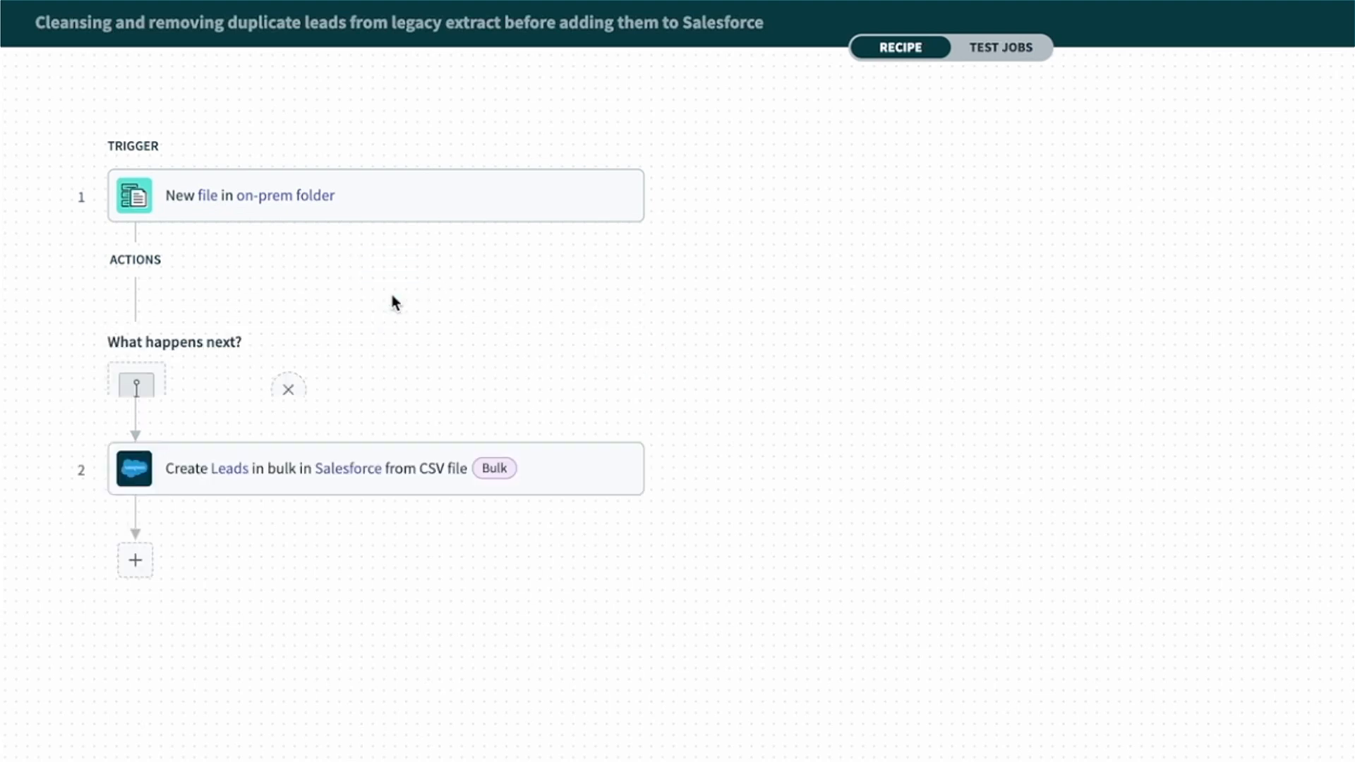
Insert a SQL Transformations 'Query CSV data' action step via the app search for 'sql'
click(135, 383)
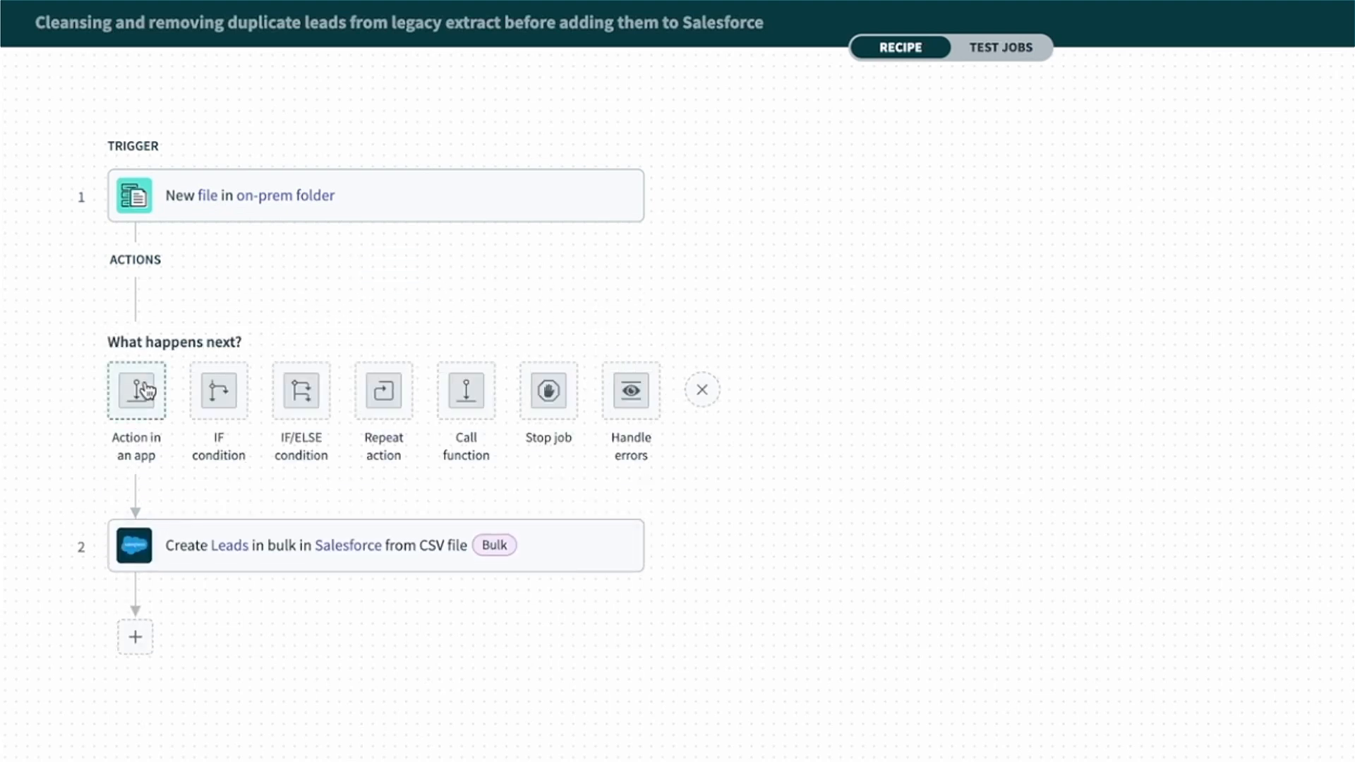
click(136, 390)
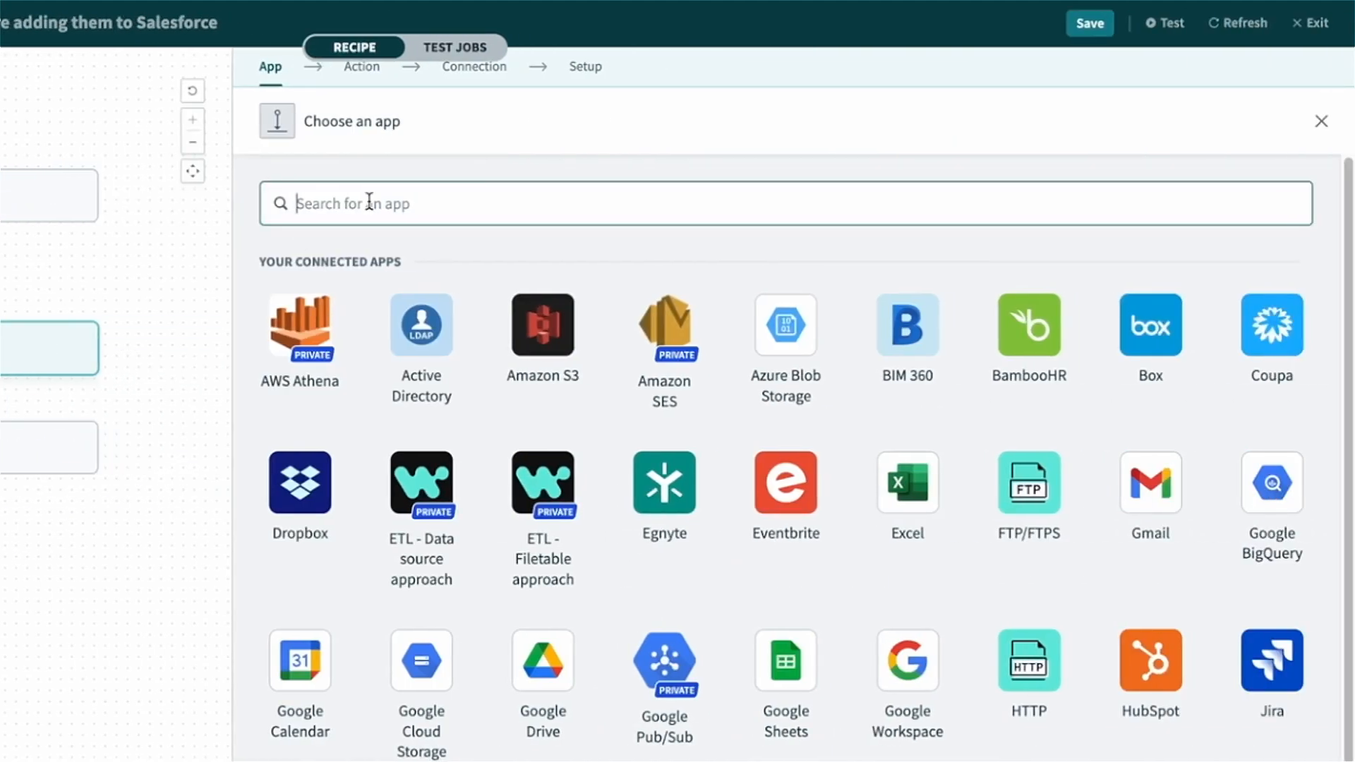
text(sql)
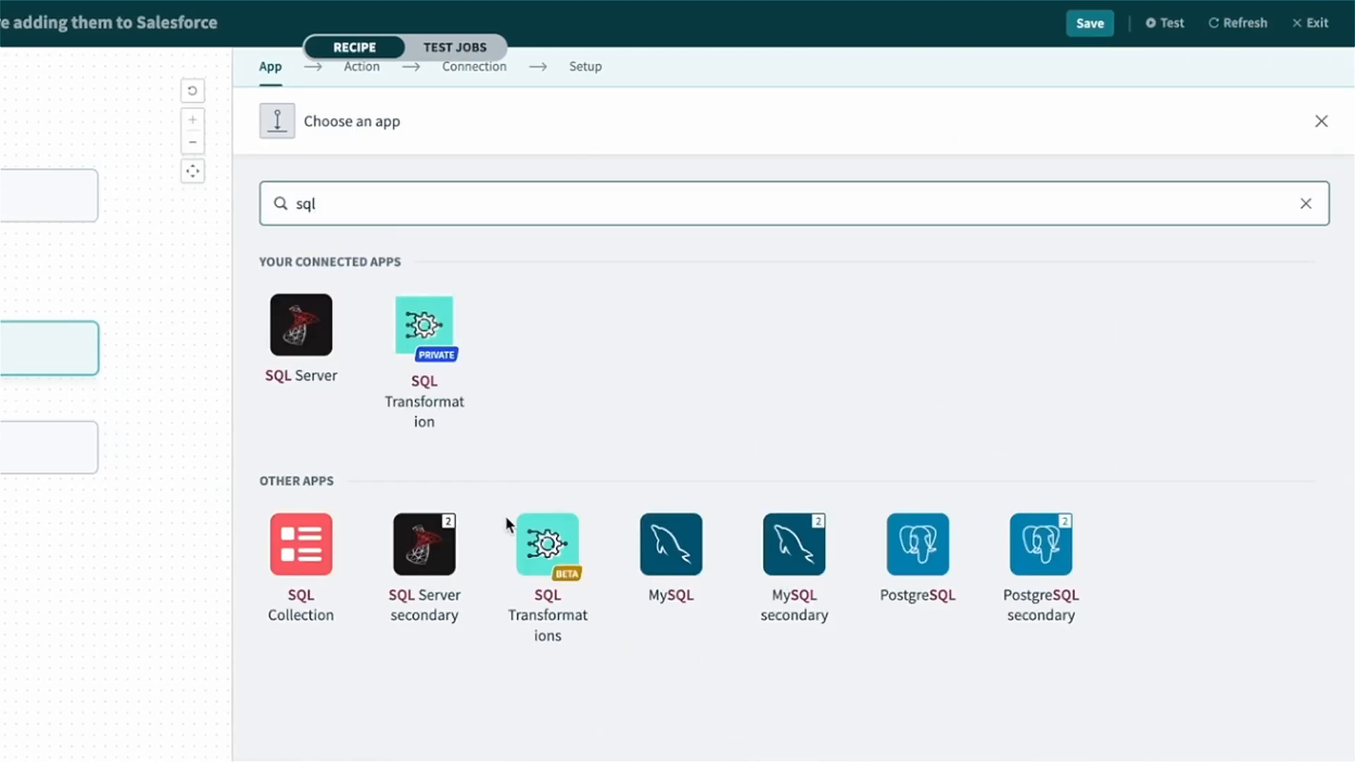
click(546, 544)
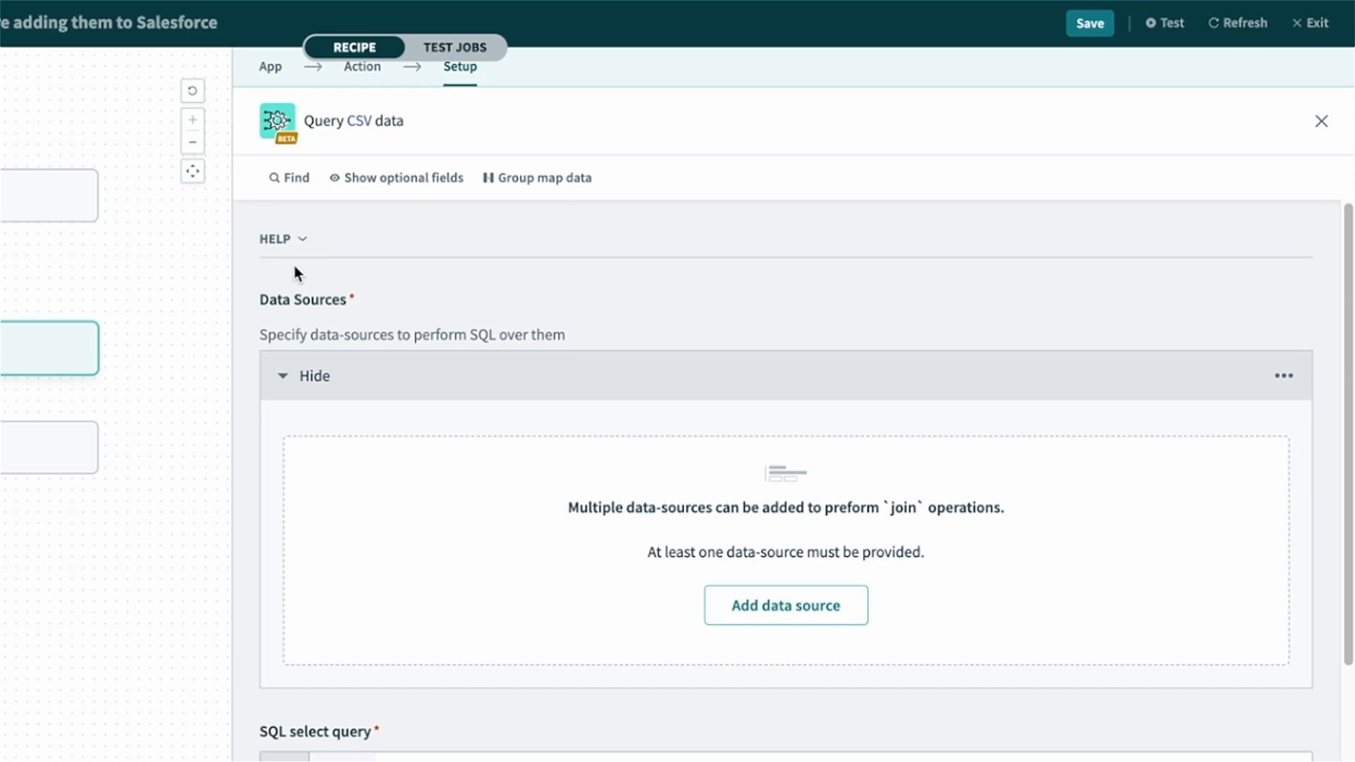
scroll(down, 3)
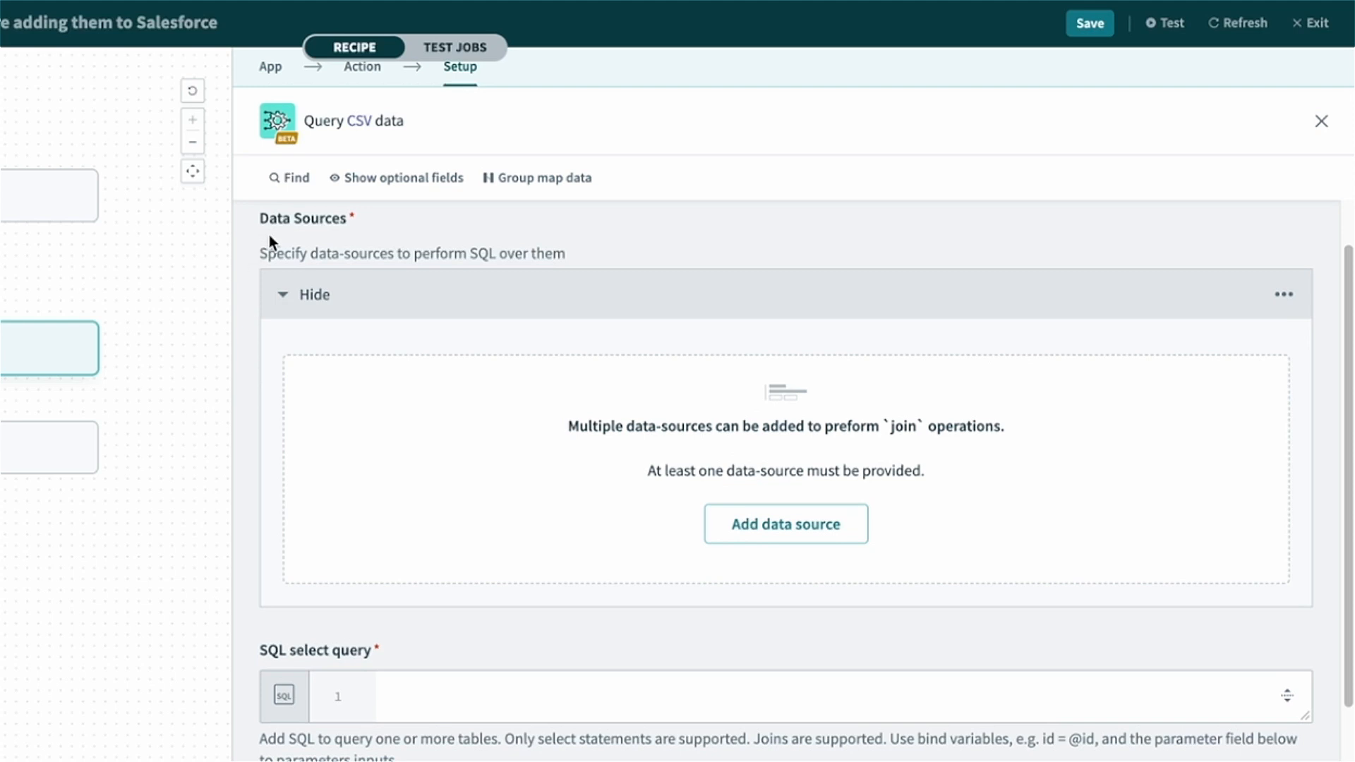
mouse_move(299, 236)
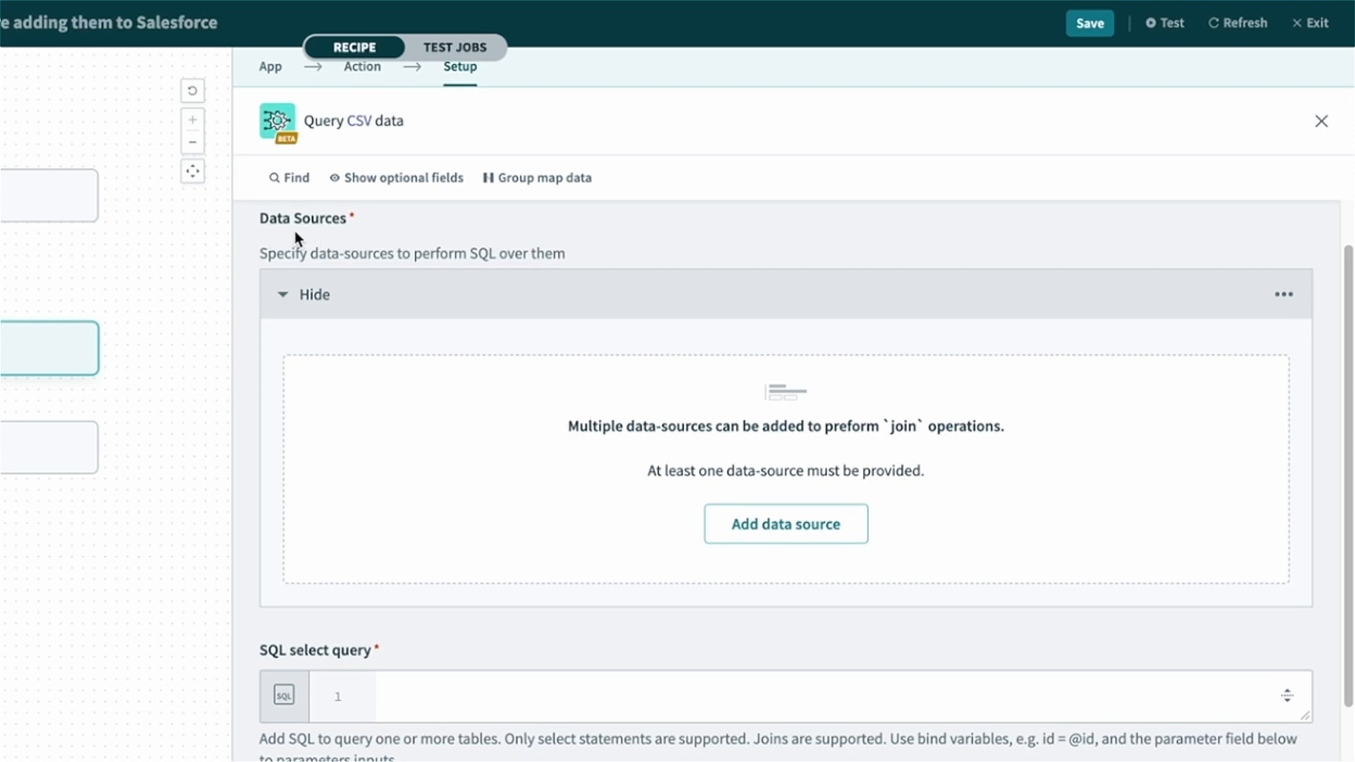
mouse_move(339, 239)
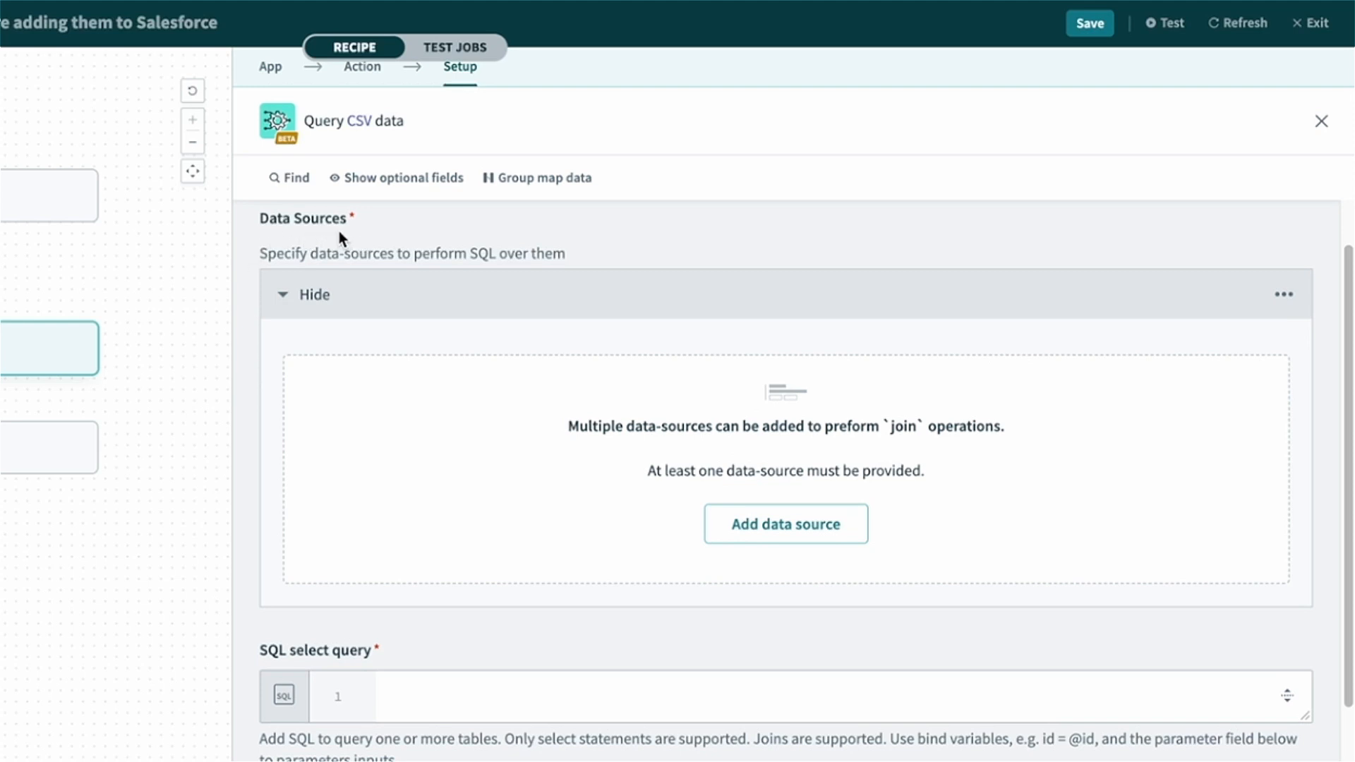
mouse_move(350, 365)
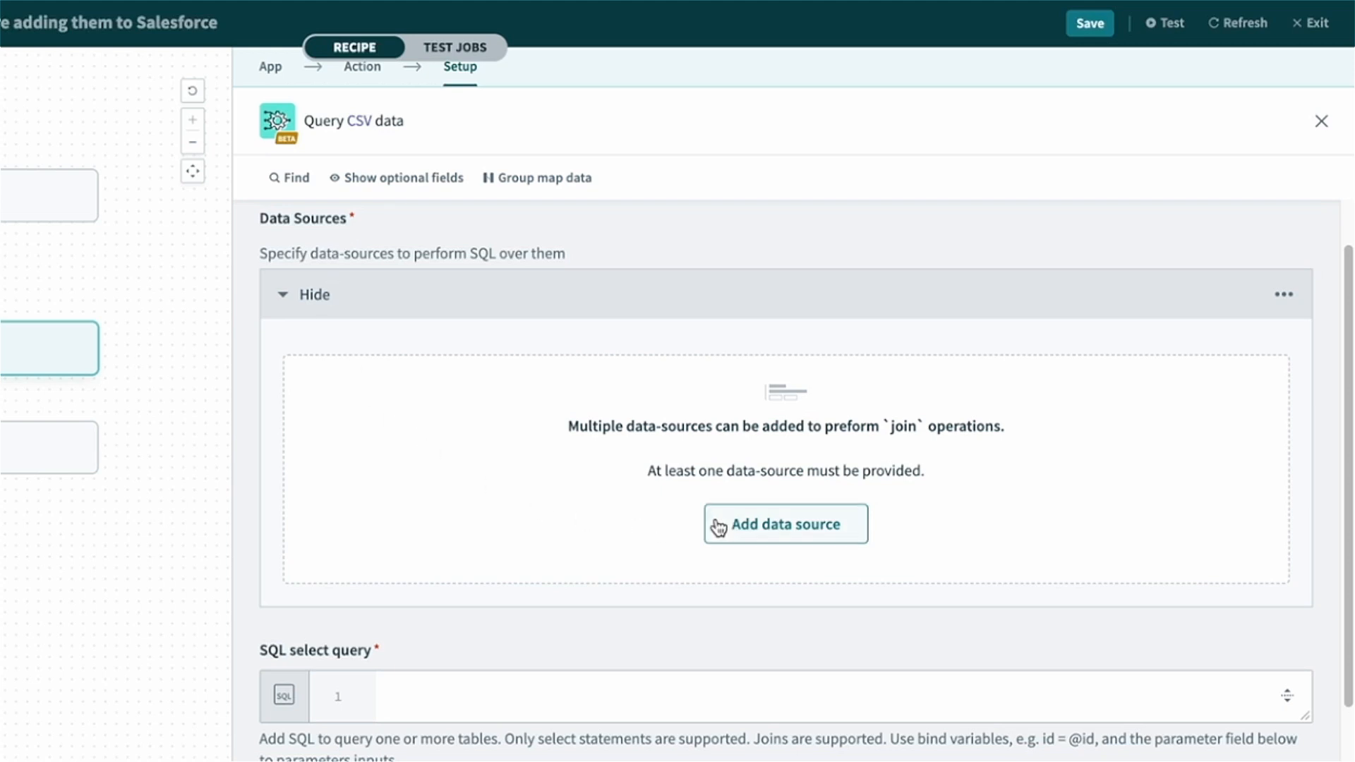
Add a data source named legacy_crm_leads as a CSV stream from Step 1's file contents
click(784, 523)
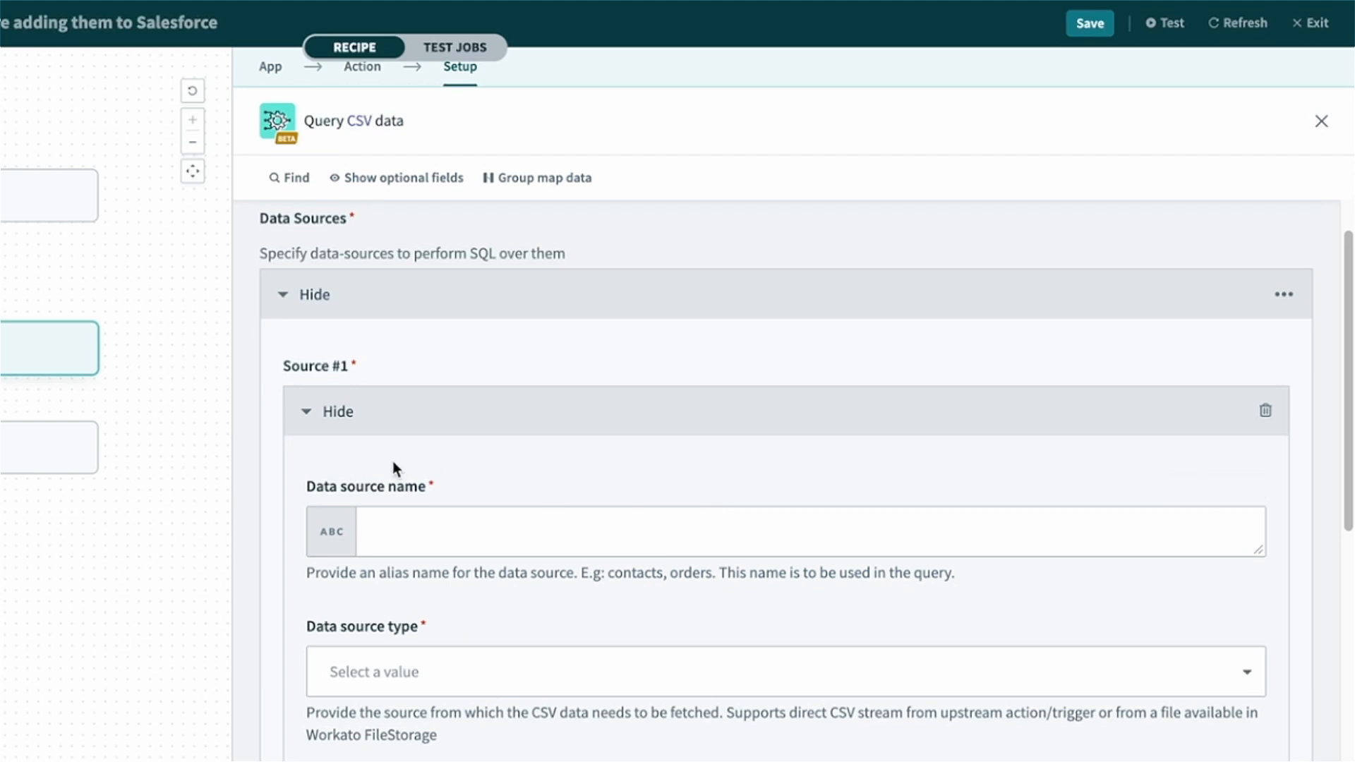
scroll(down, 3)
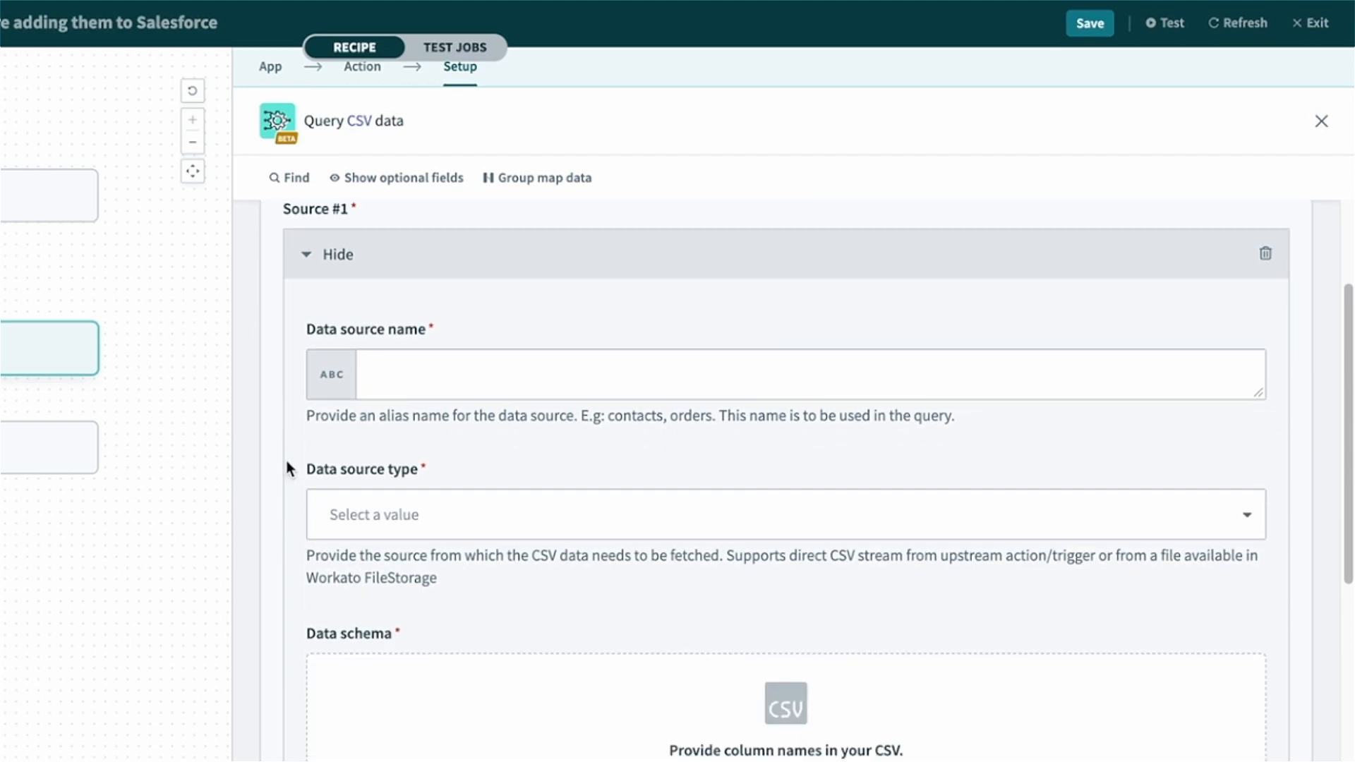
click(778, 374)
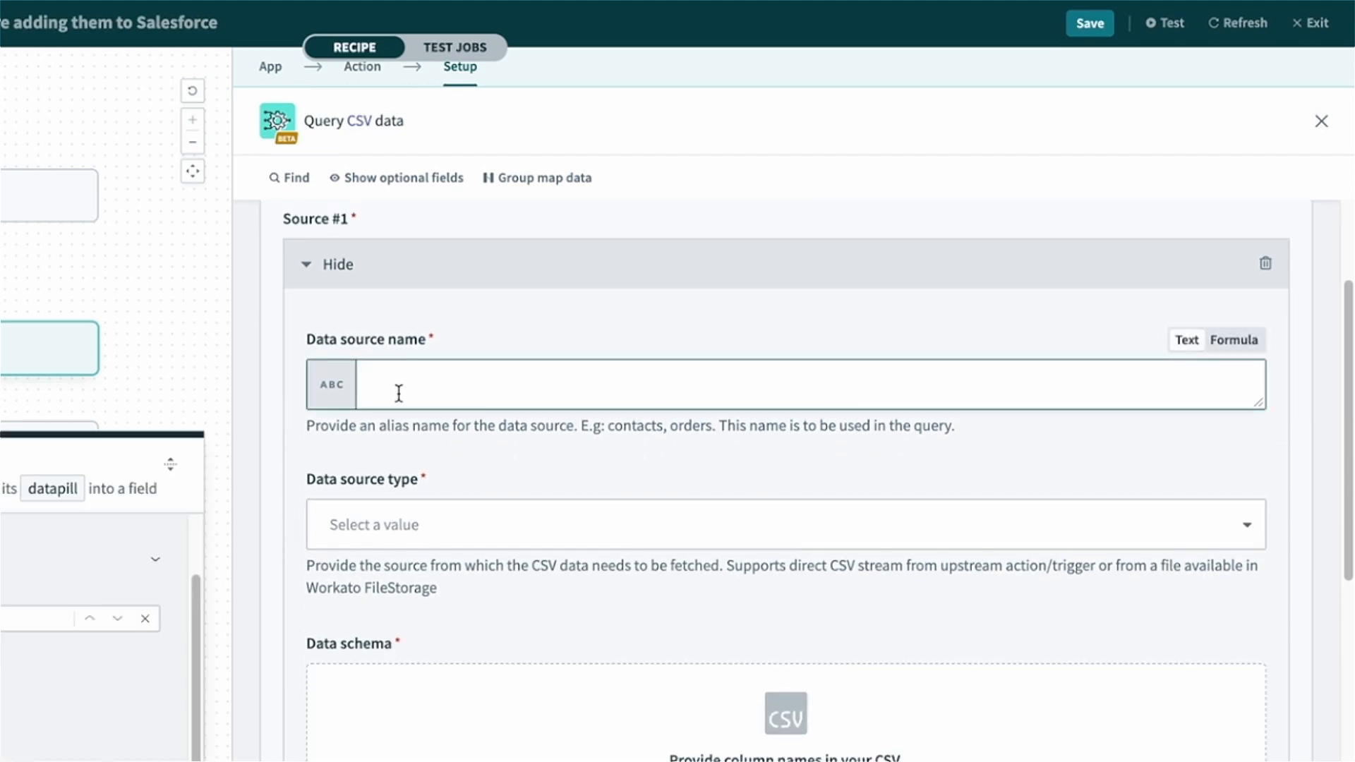
text(legacy_crm_)
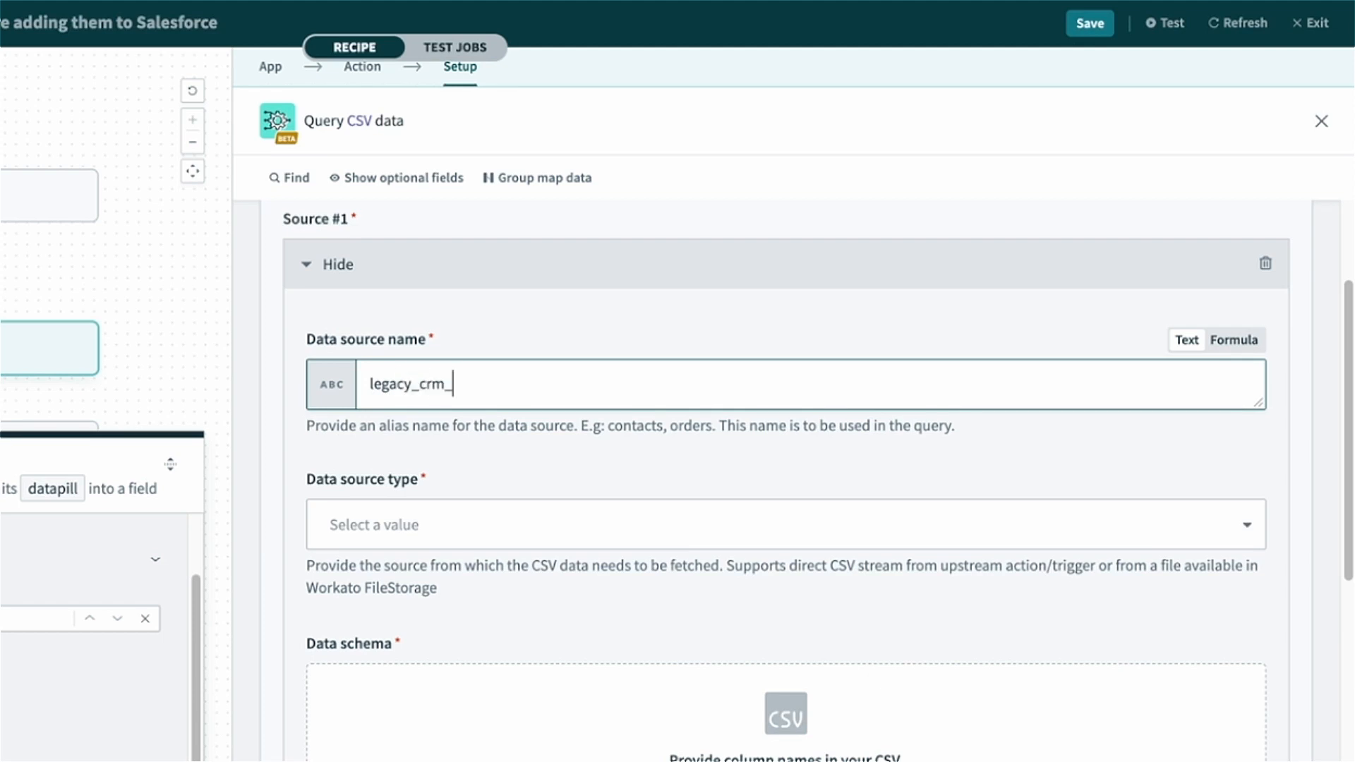
text(leads)
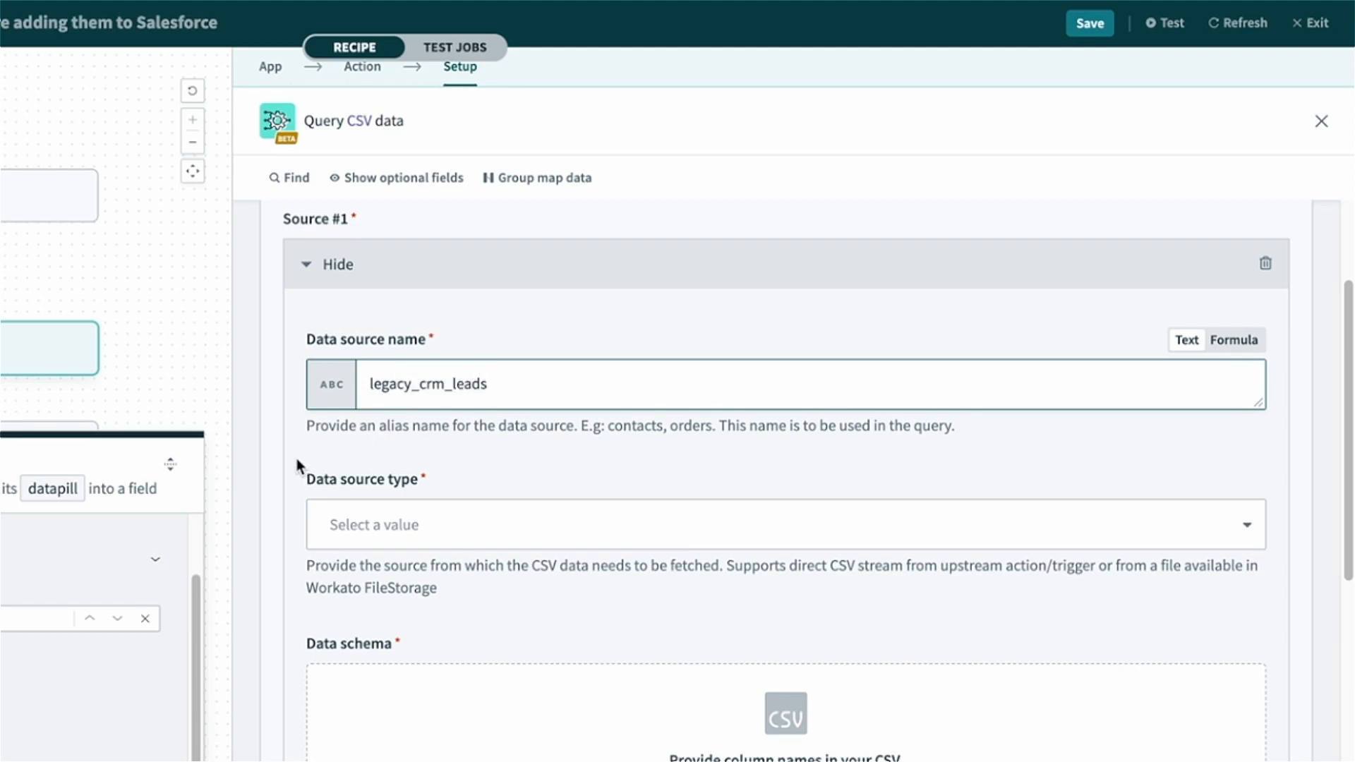
scroll(down, 3)
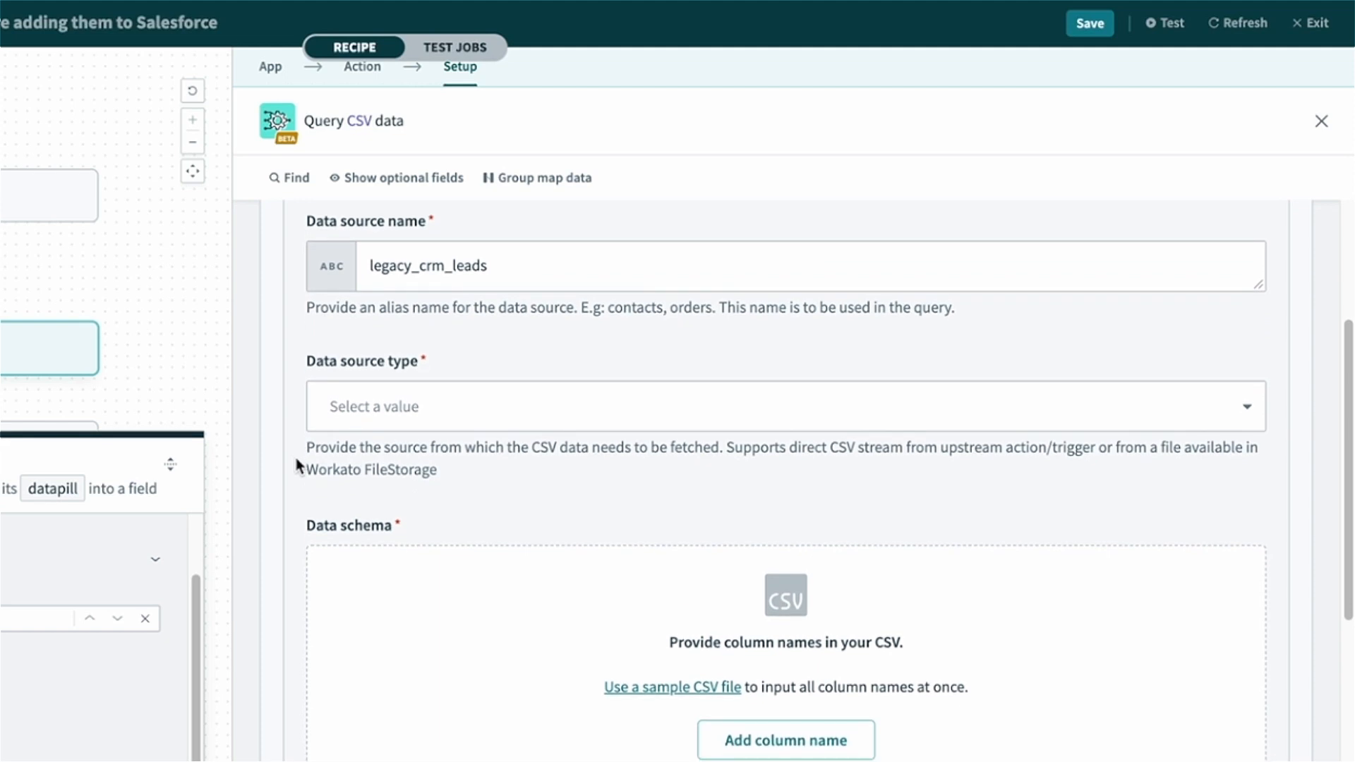
mouse_move(358, 423)
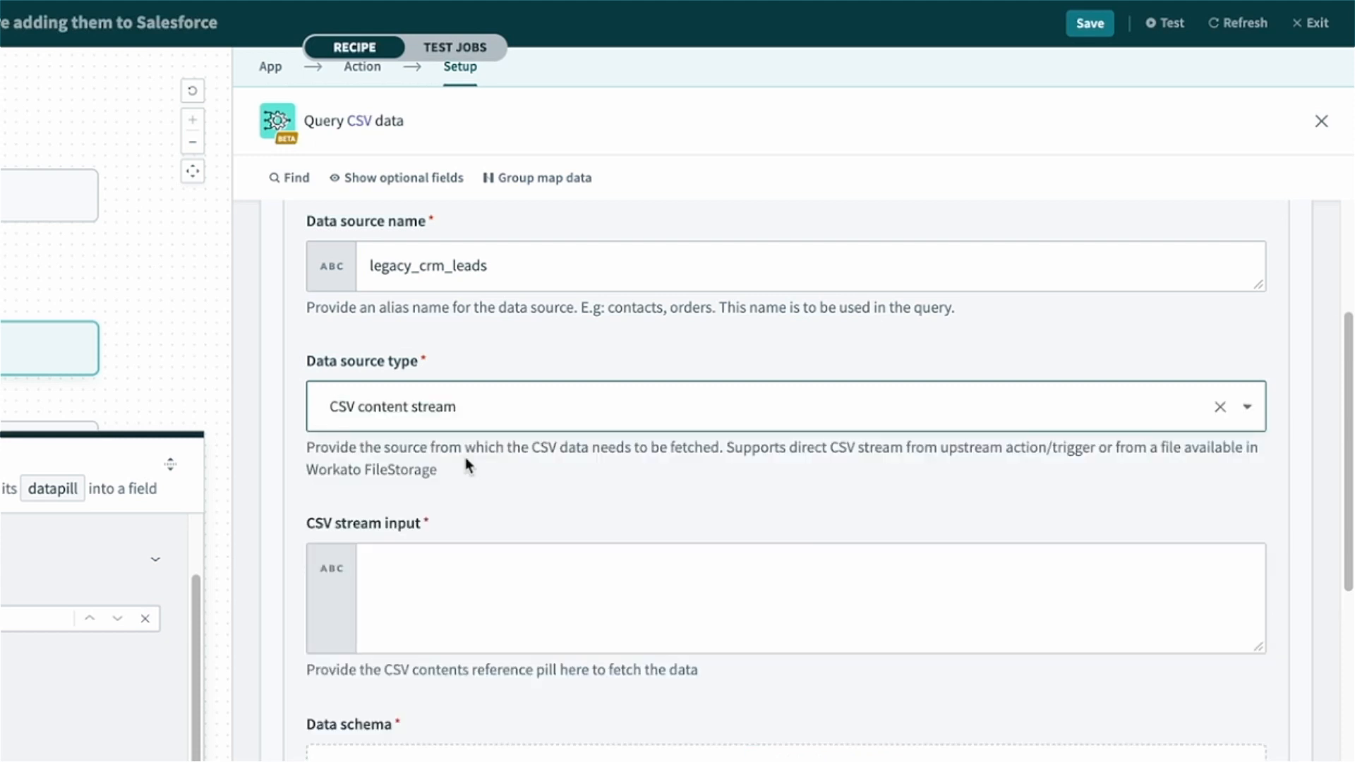
scroll(down, 3)
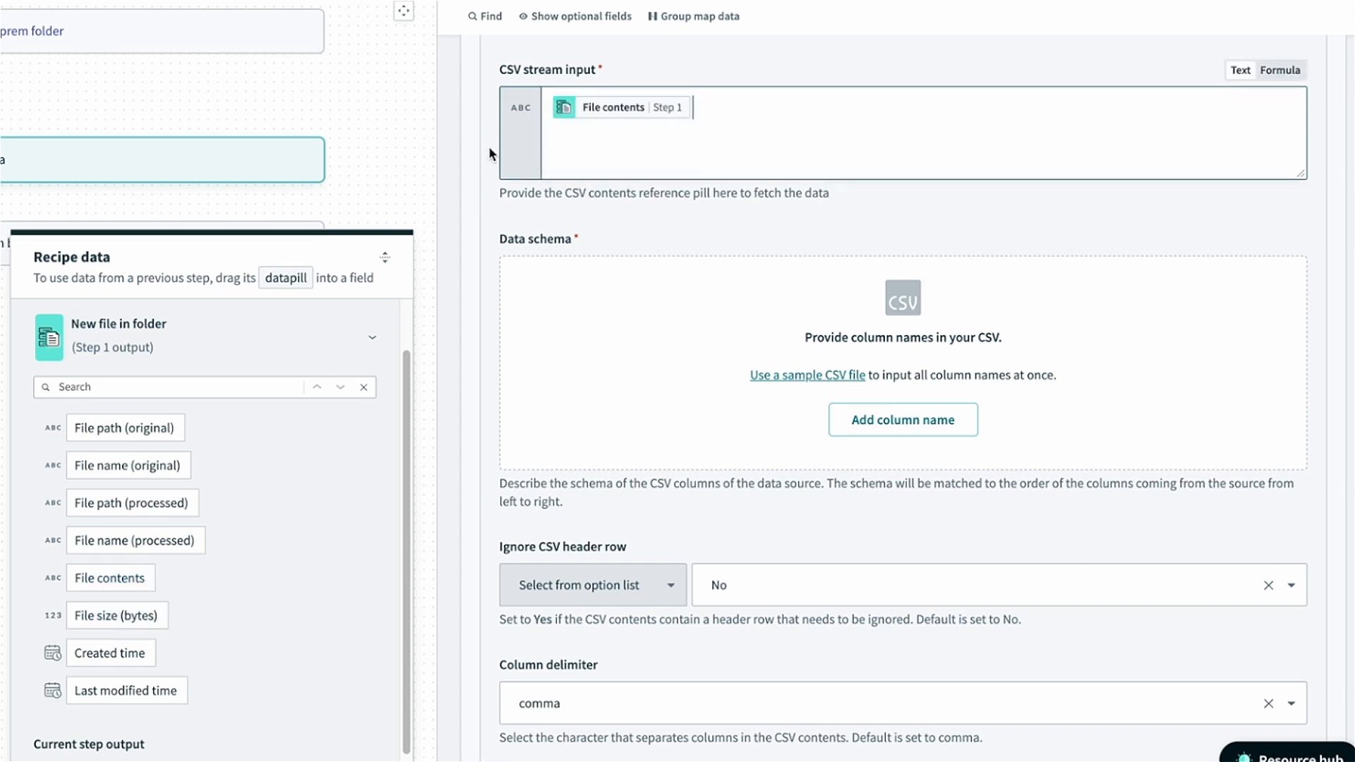
scroll(down, 3)
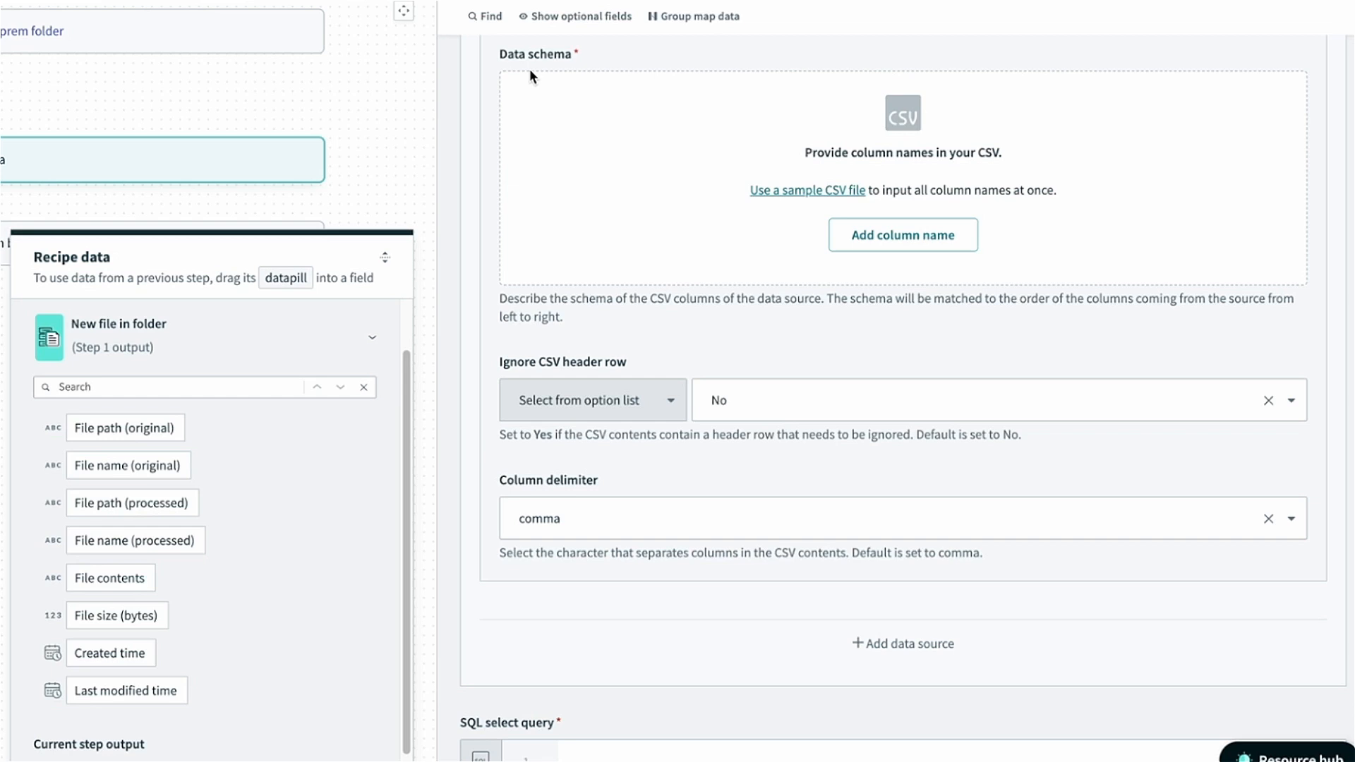
mouse_move(562, 72)
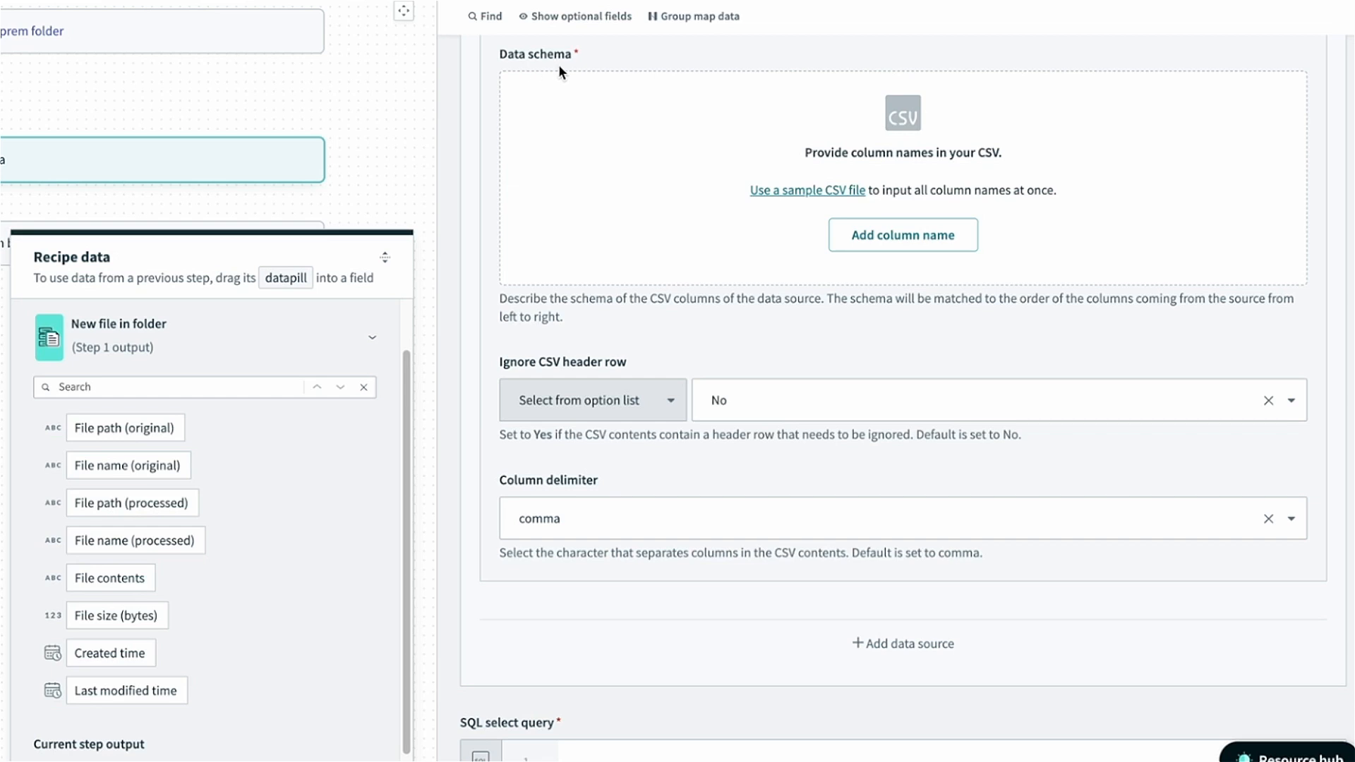
mouse_move(775, 194)
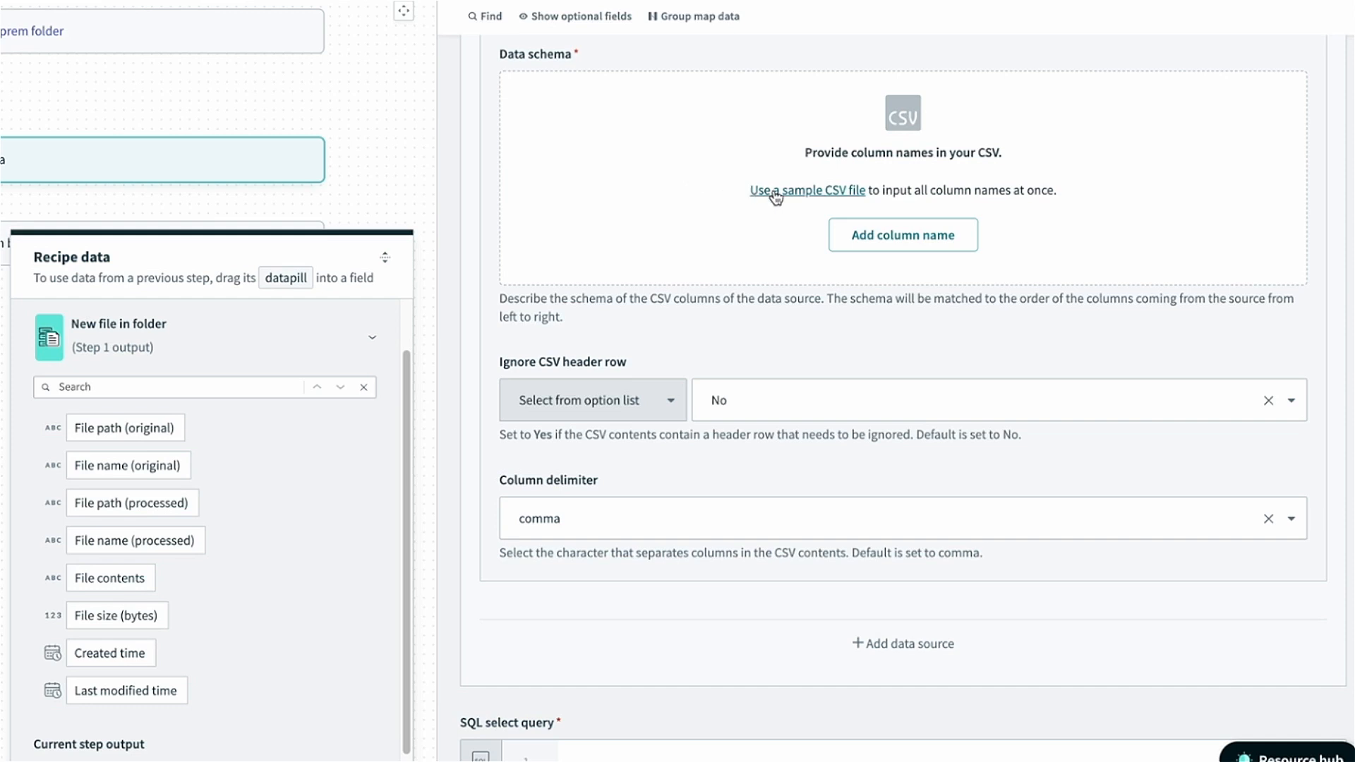
Upload a sample leads CSV and generate the legacy_crm_leads schema from its rows
click(806, 190)
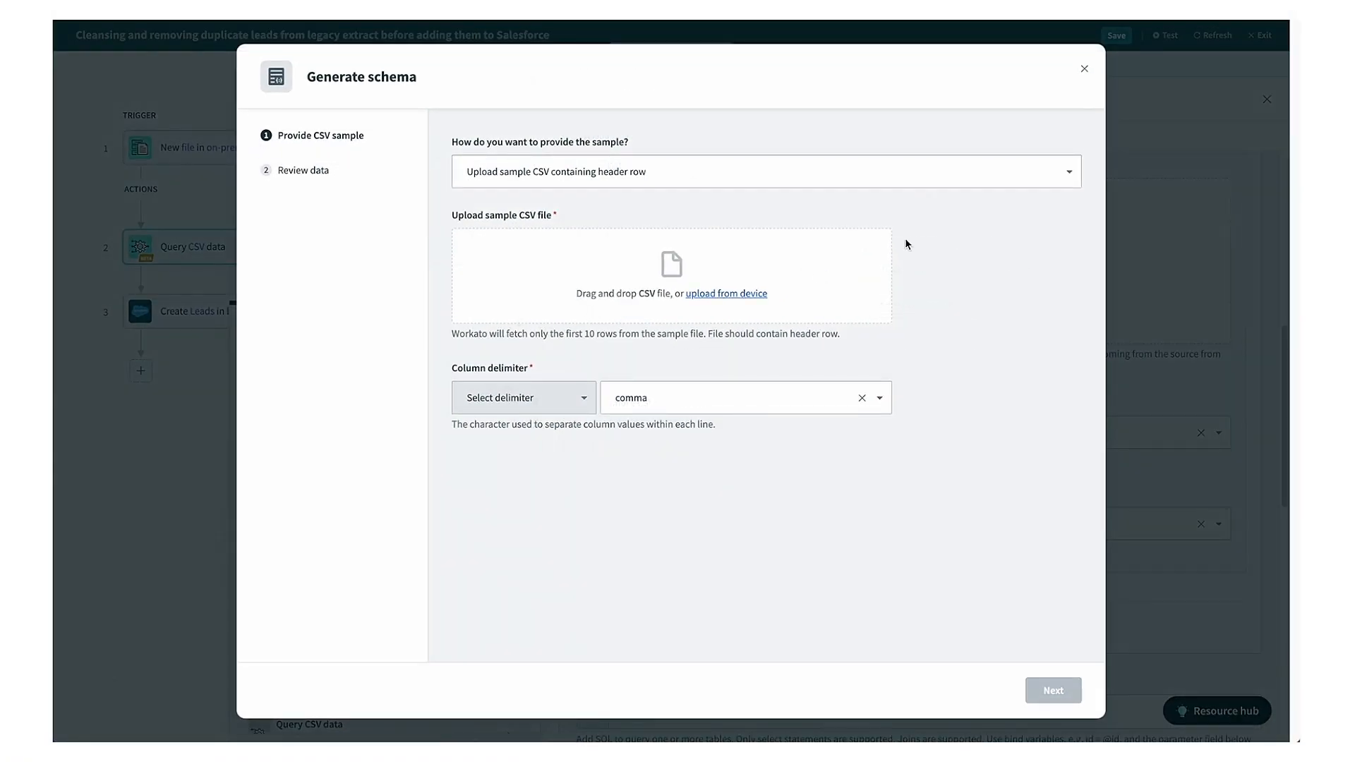
click(1052, 690)
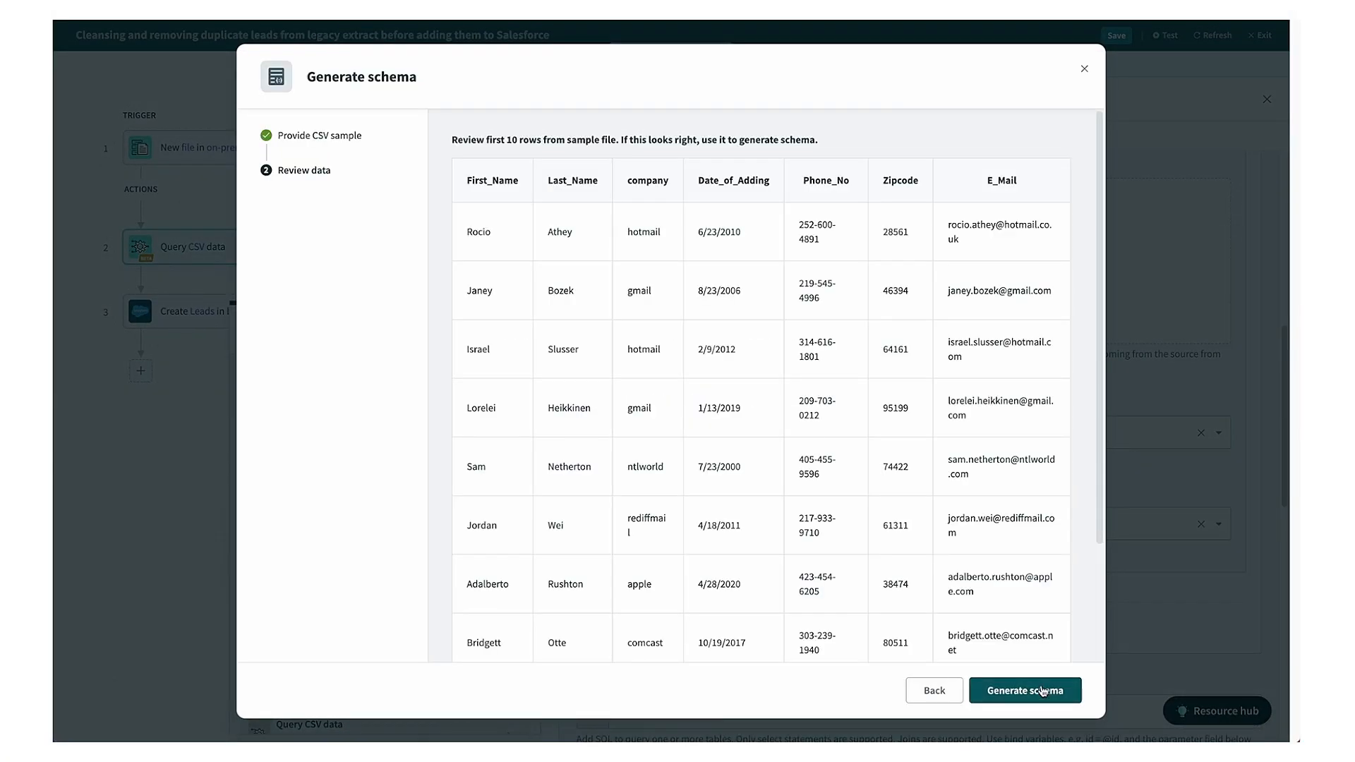
mouse_move(1034, 620)
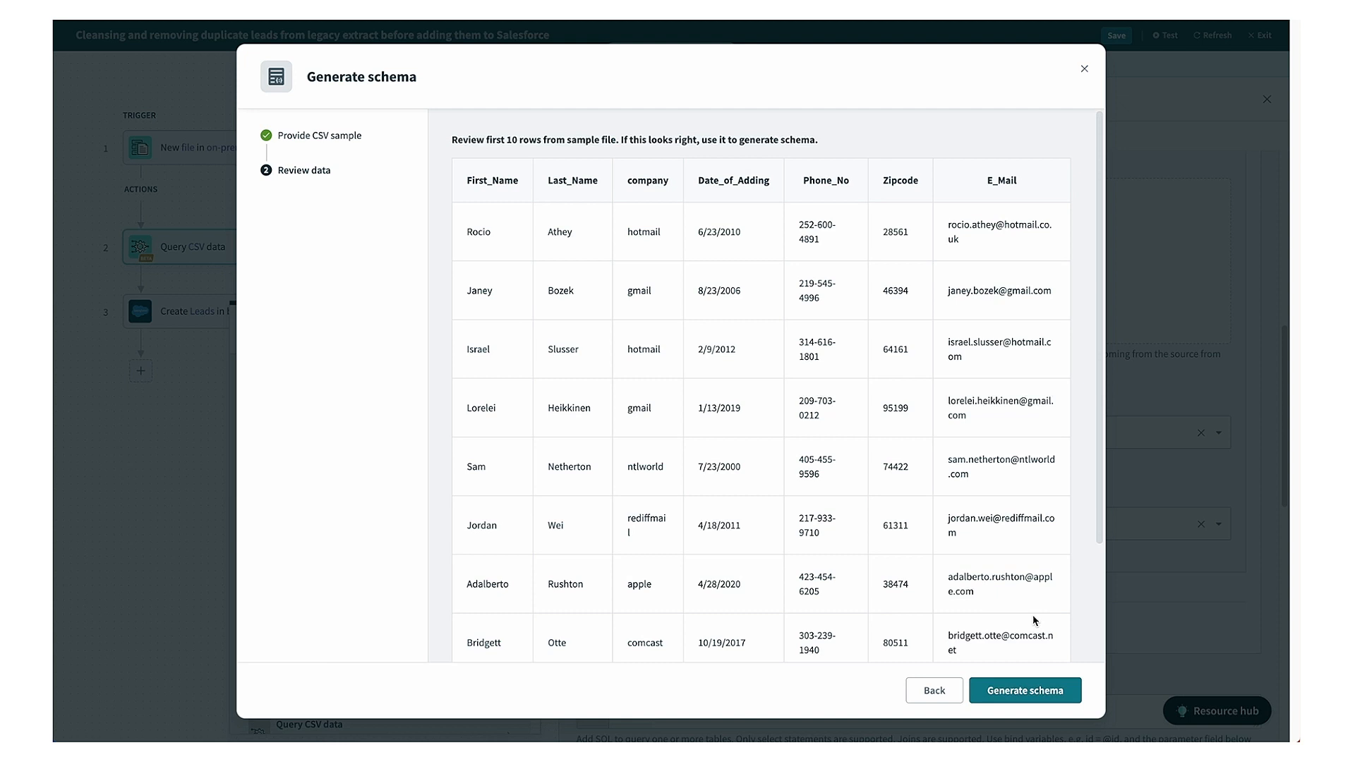
click(1024, 690)
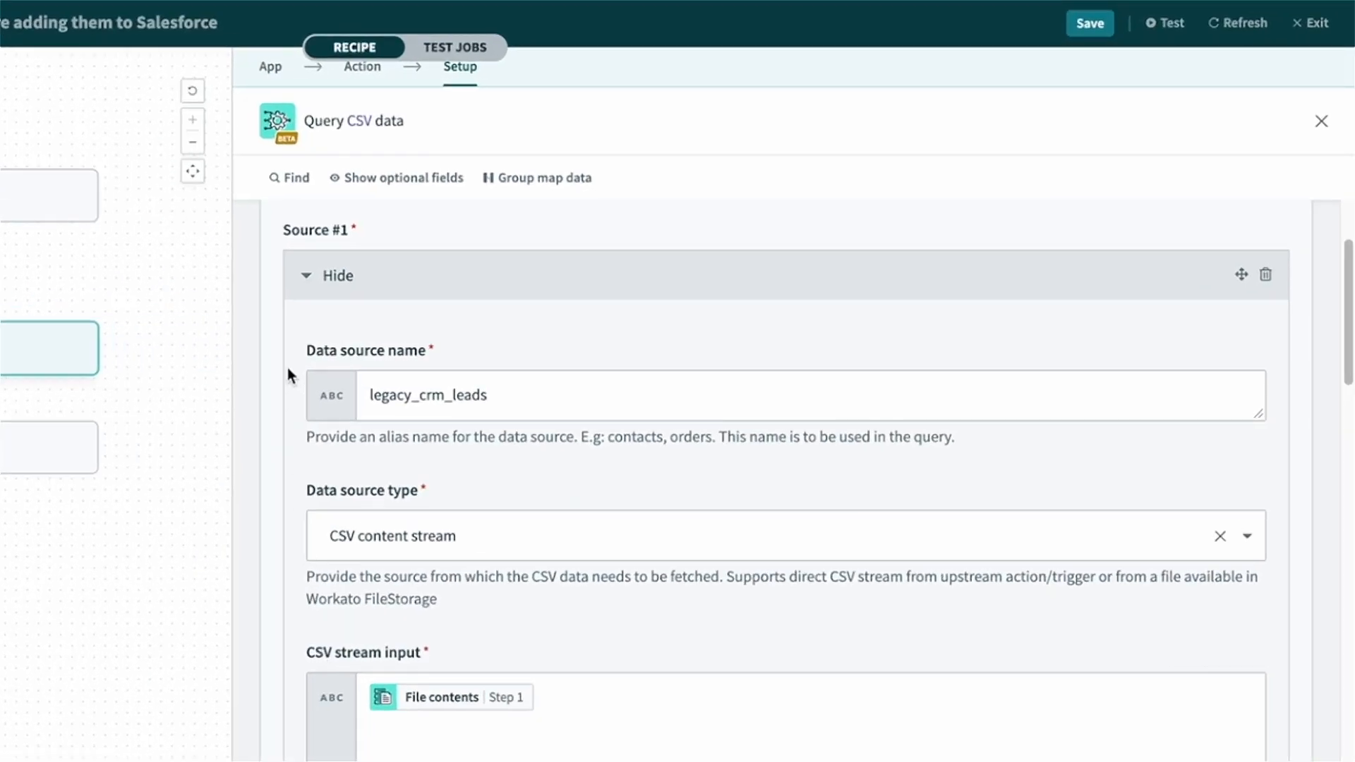
click(336, 275)
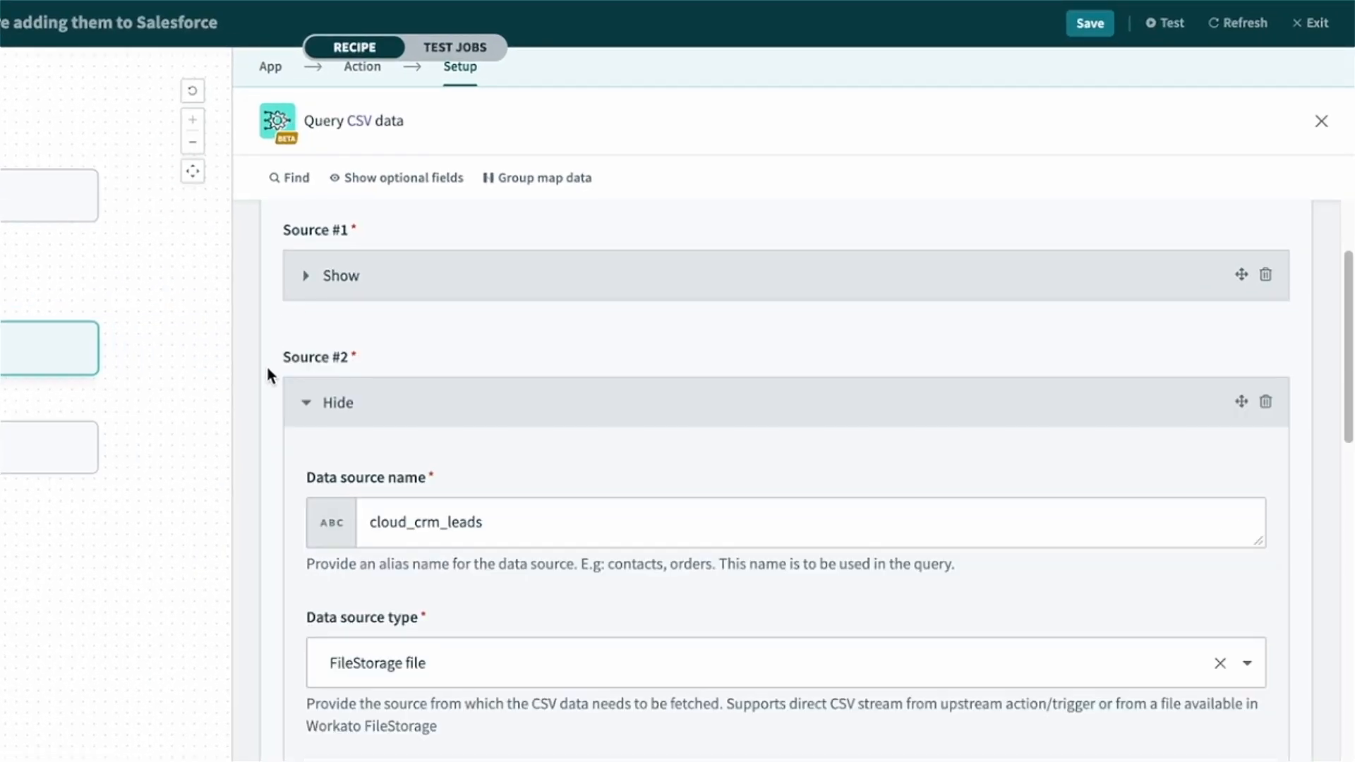
scroll(down, 3)
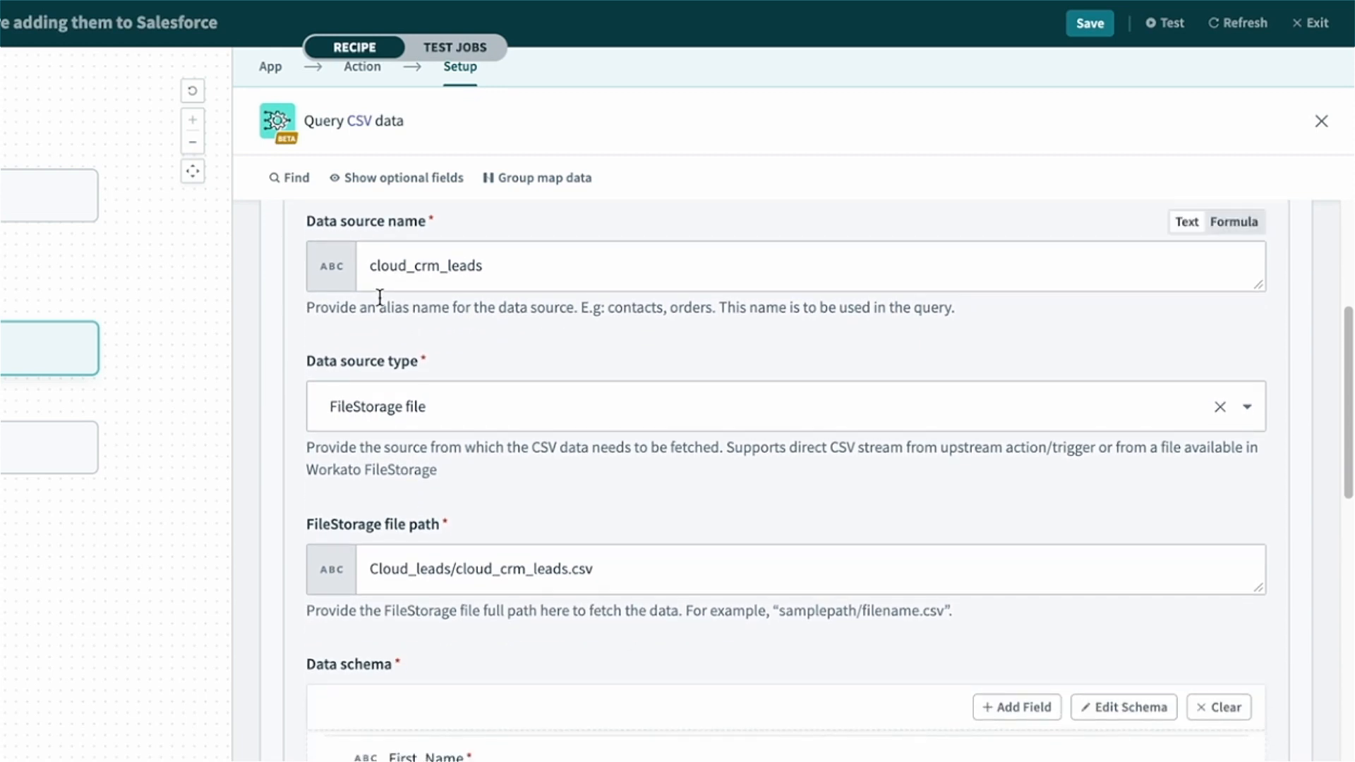
double_click(424, 265)
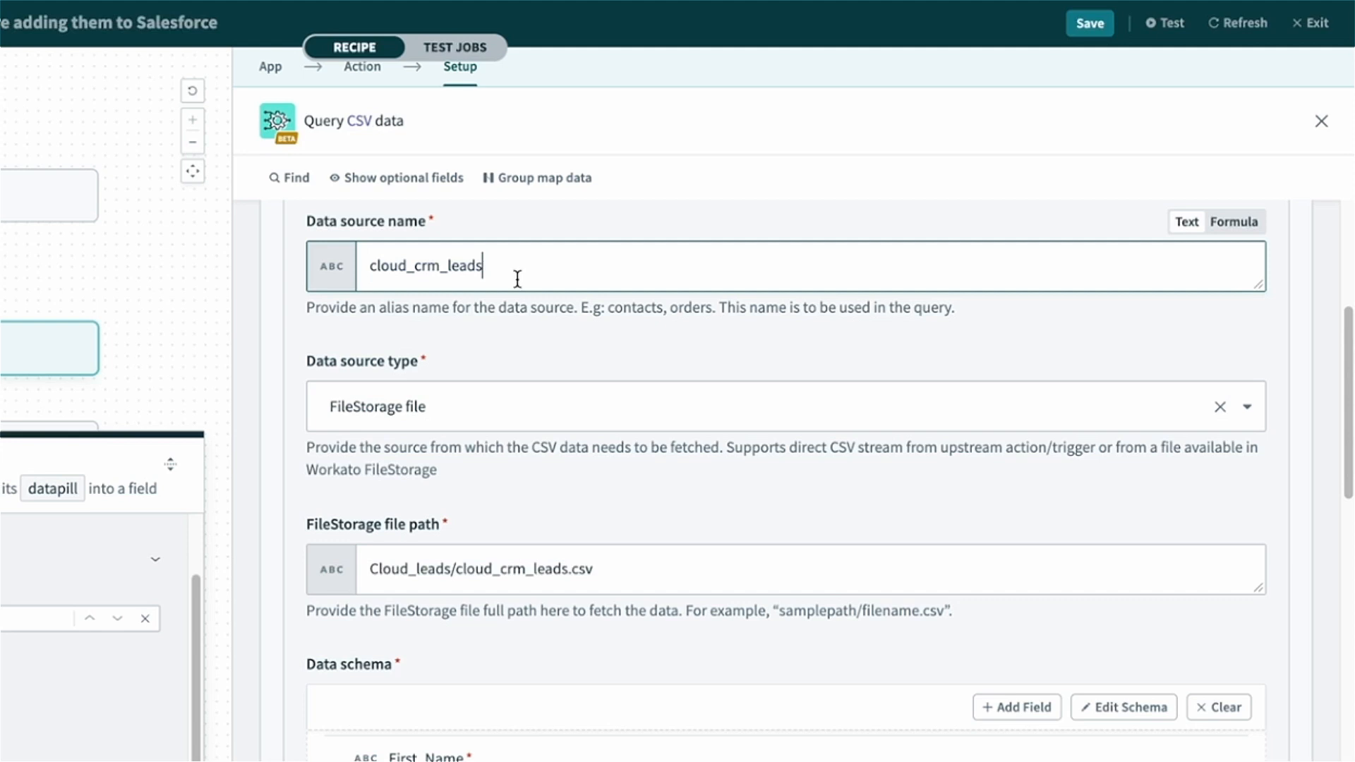
mouse_move(453, 415)
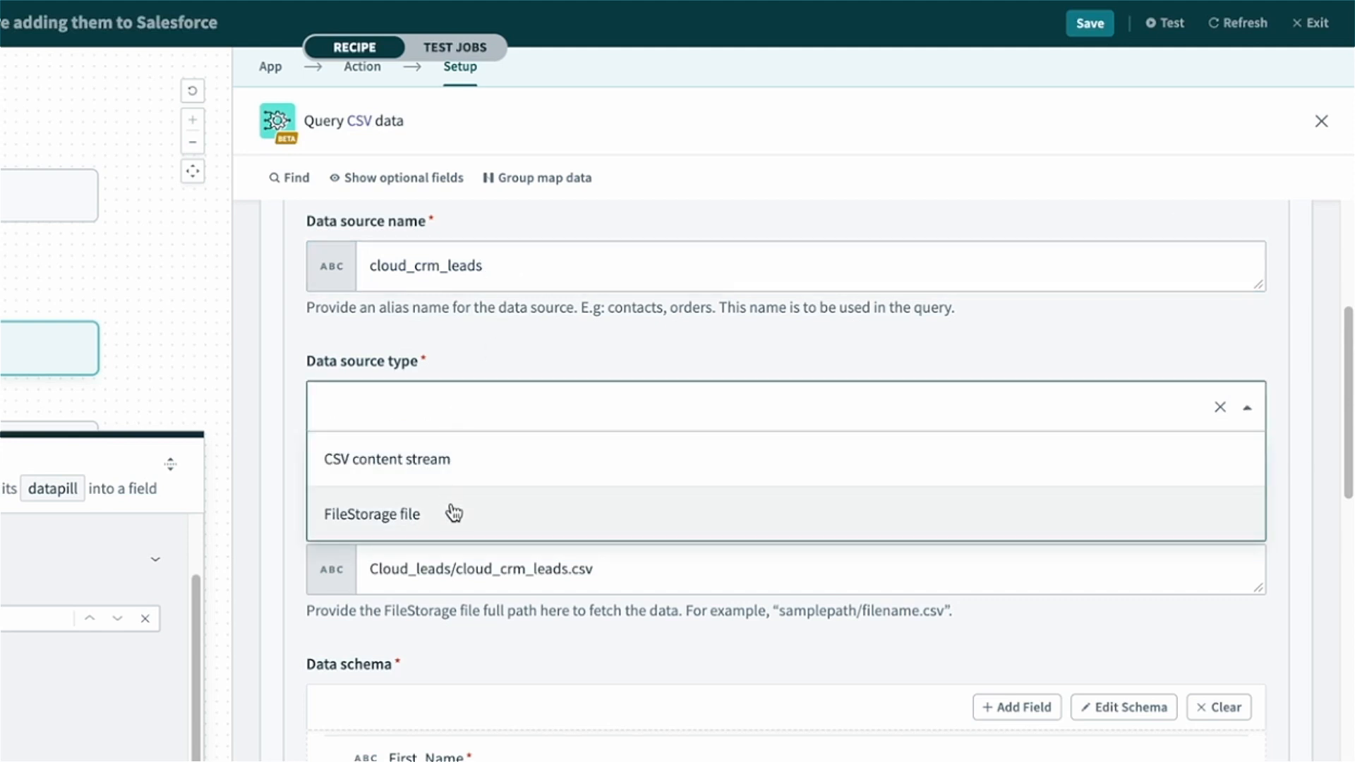
click(372, 514)
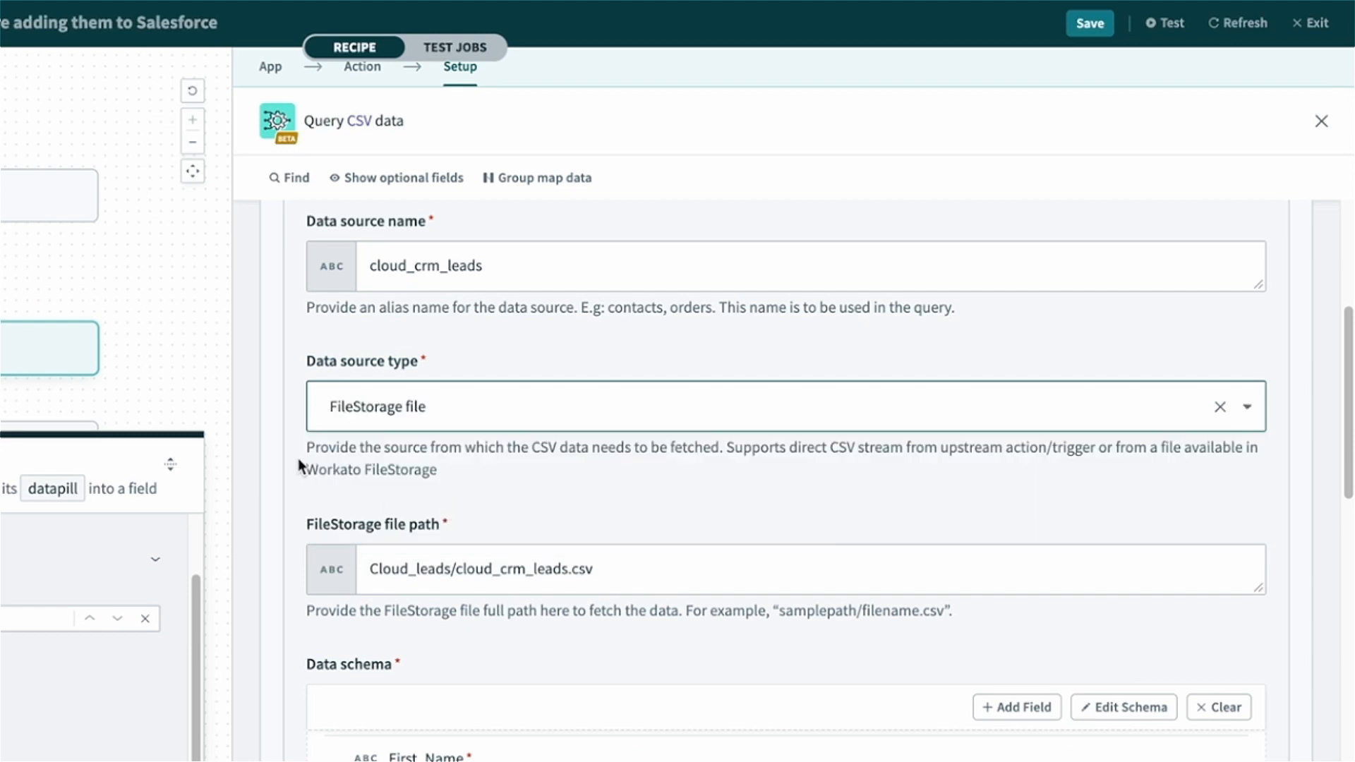
scroll(down, 3)
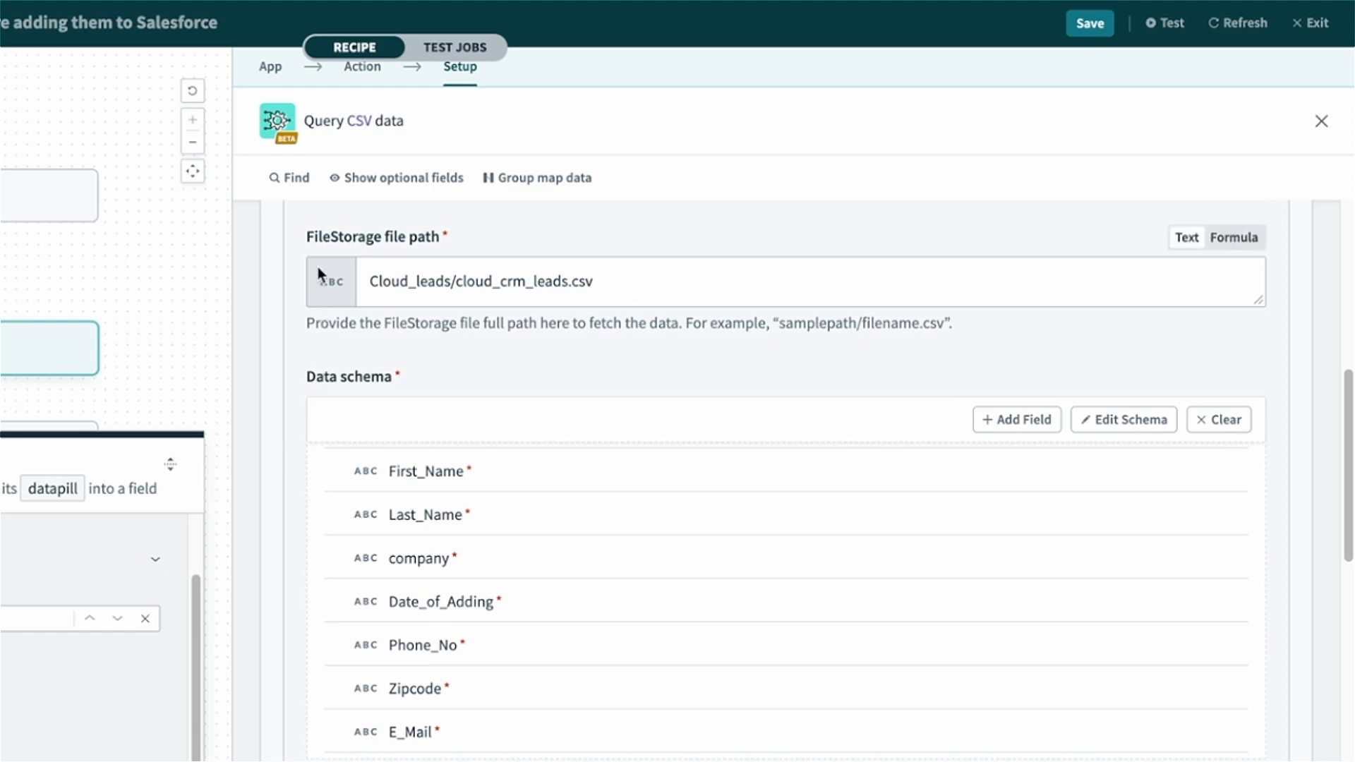
double_click(372, 237)
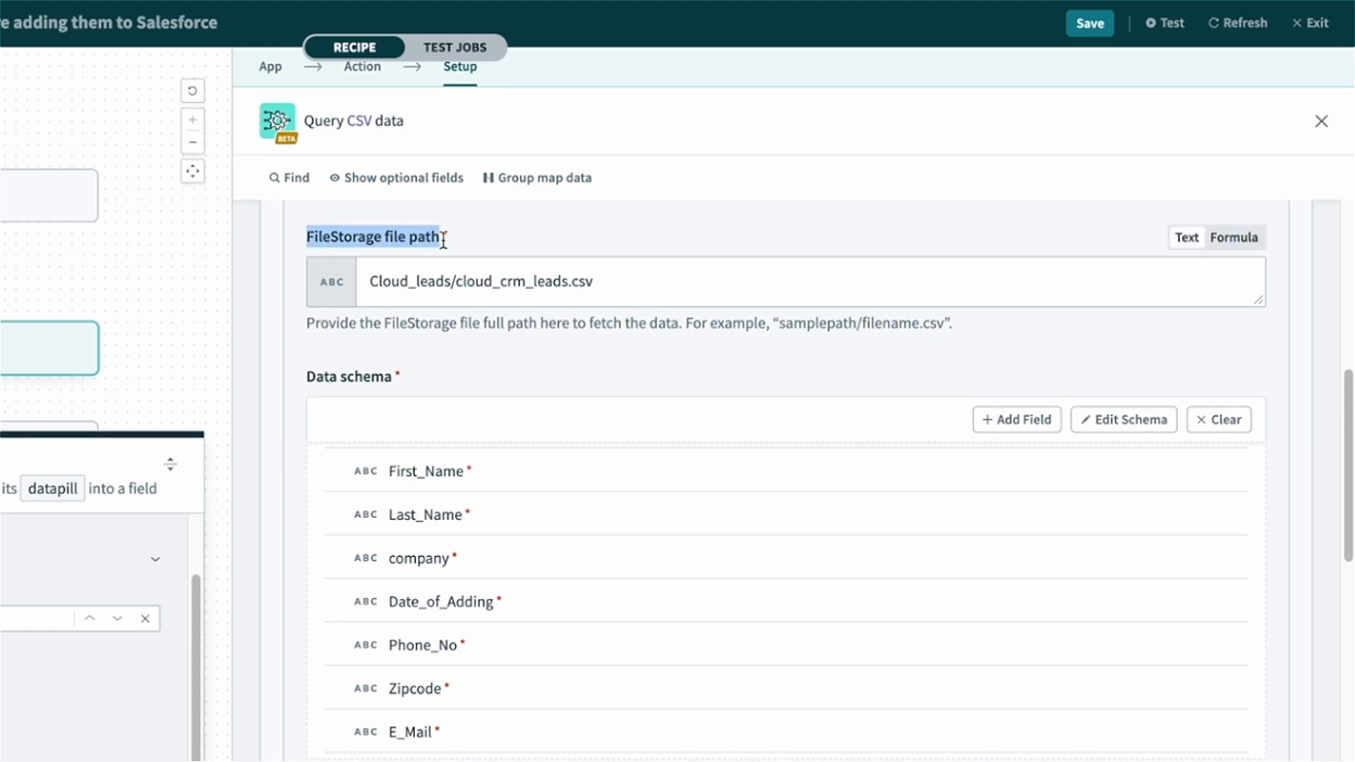
mouse_move(475, 247)
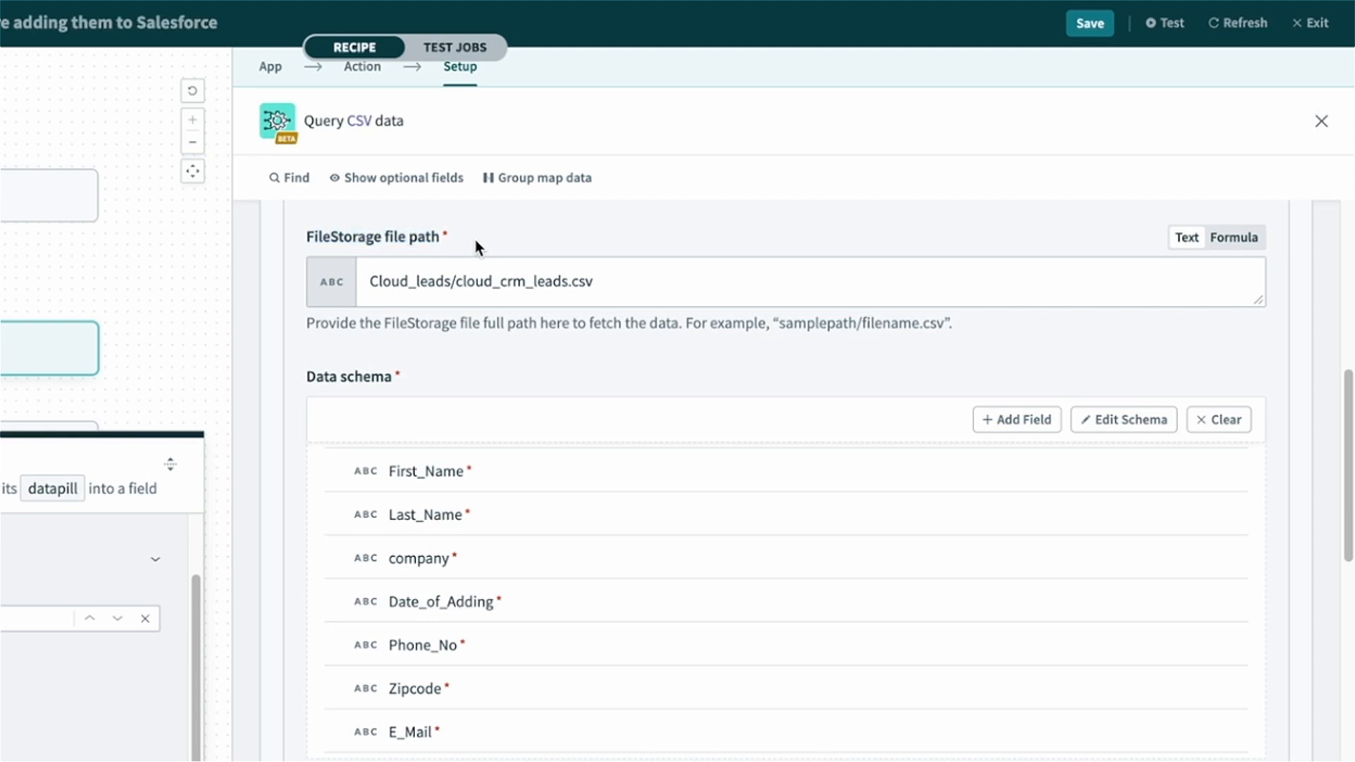
mouse_move(294, 315)
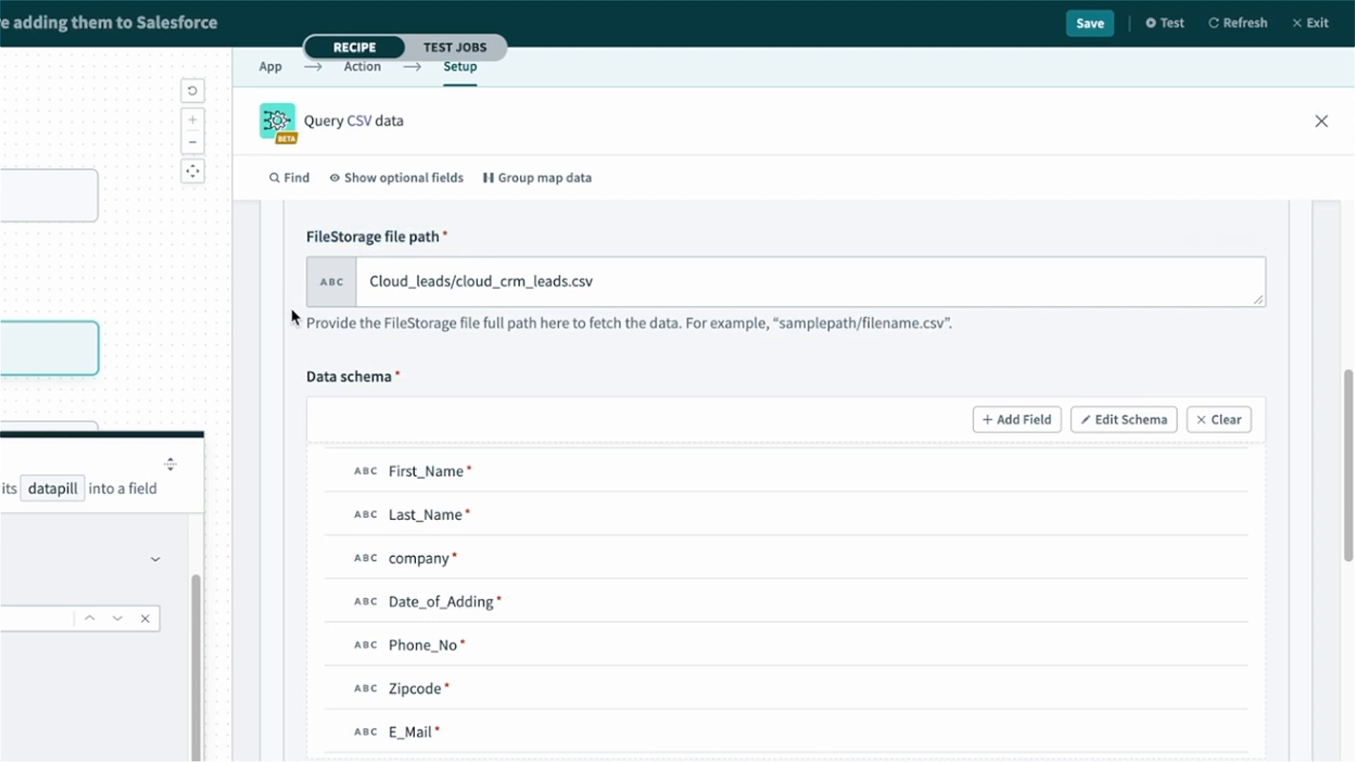
scroll(down, 3)
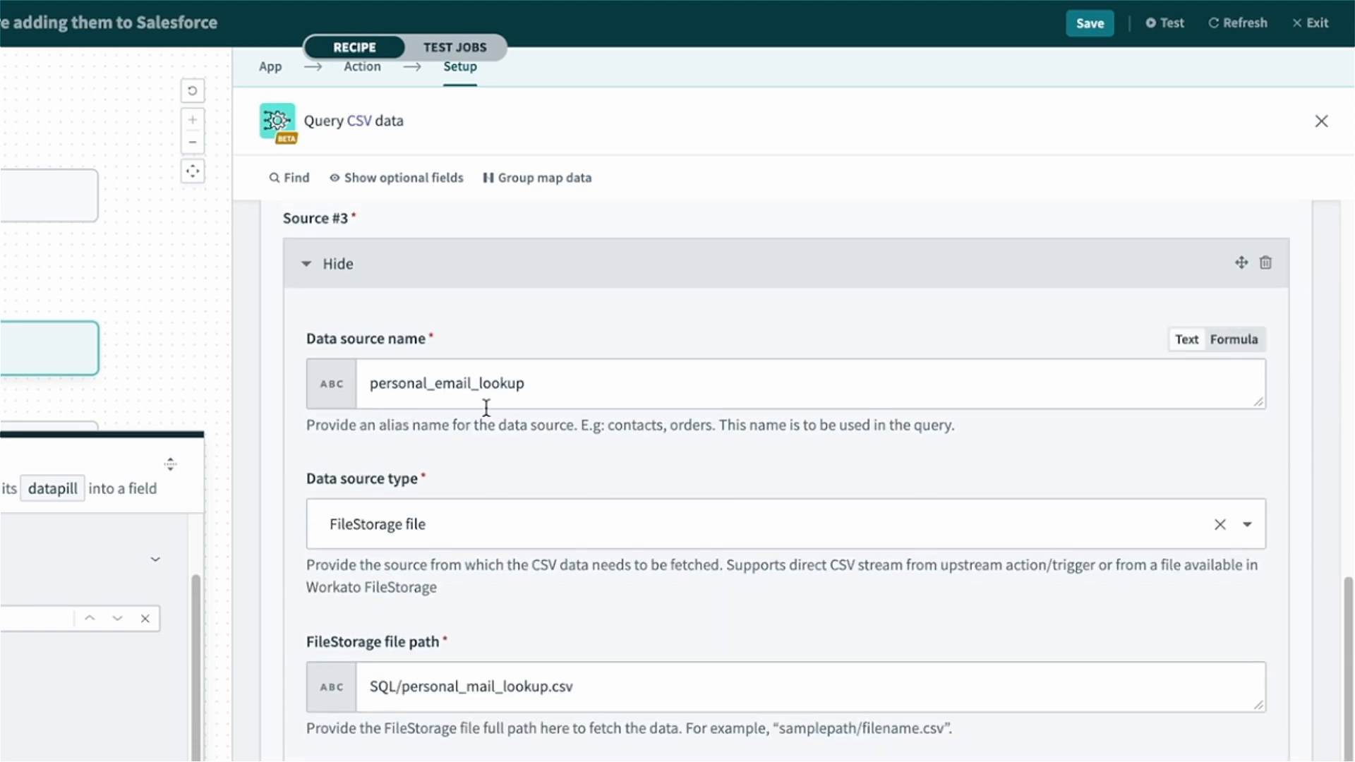
scroll(down, 3)
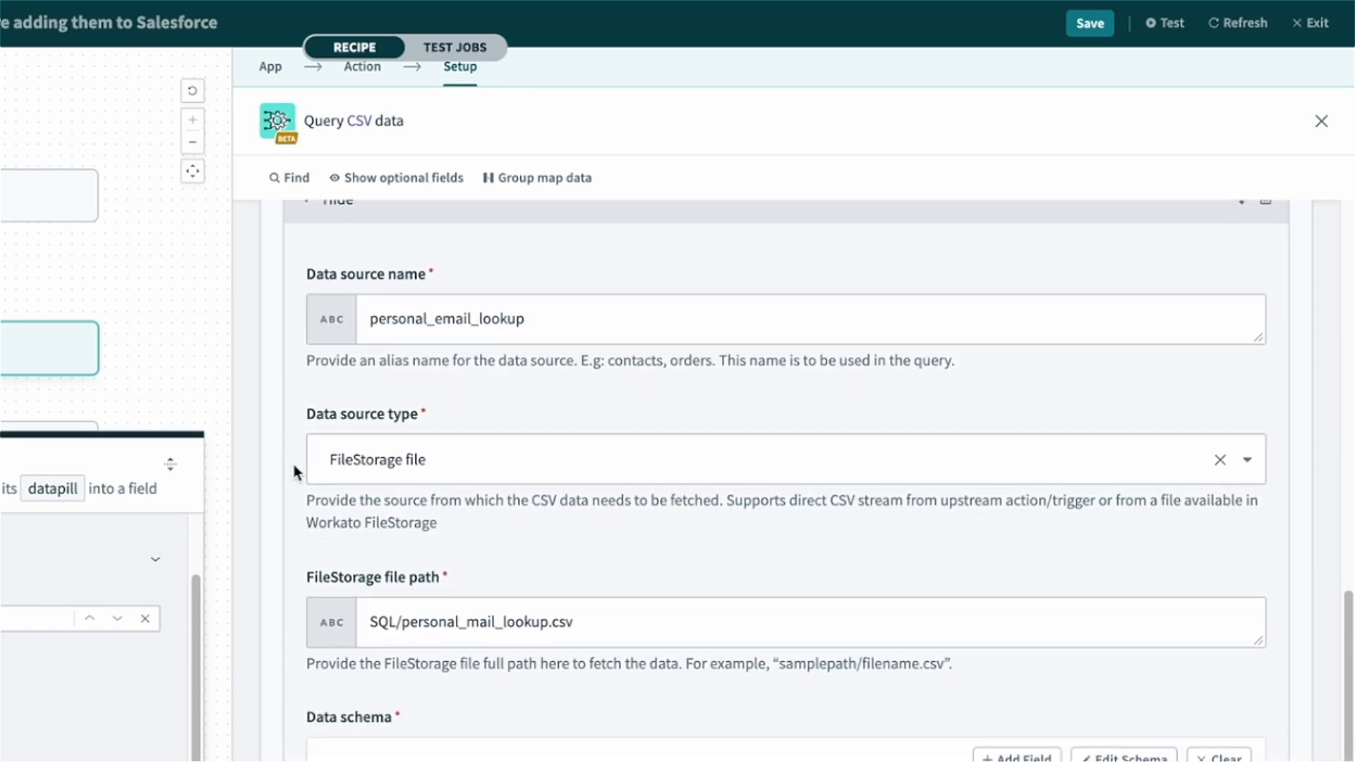
scroll(down, 3)
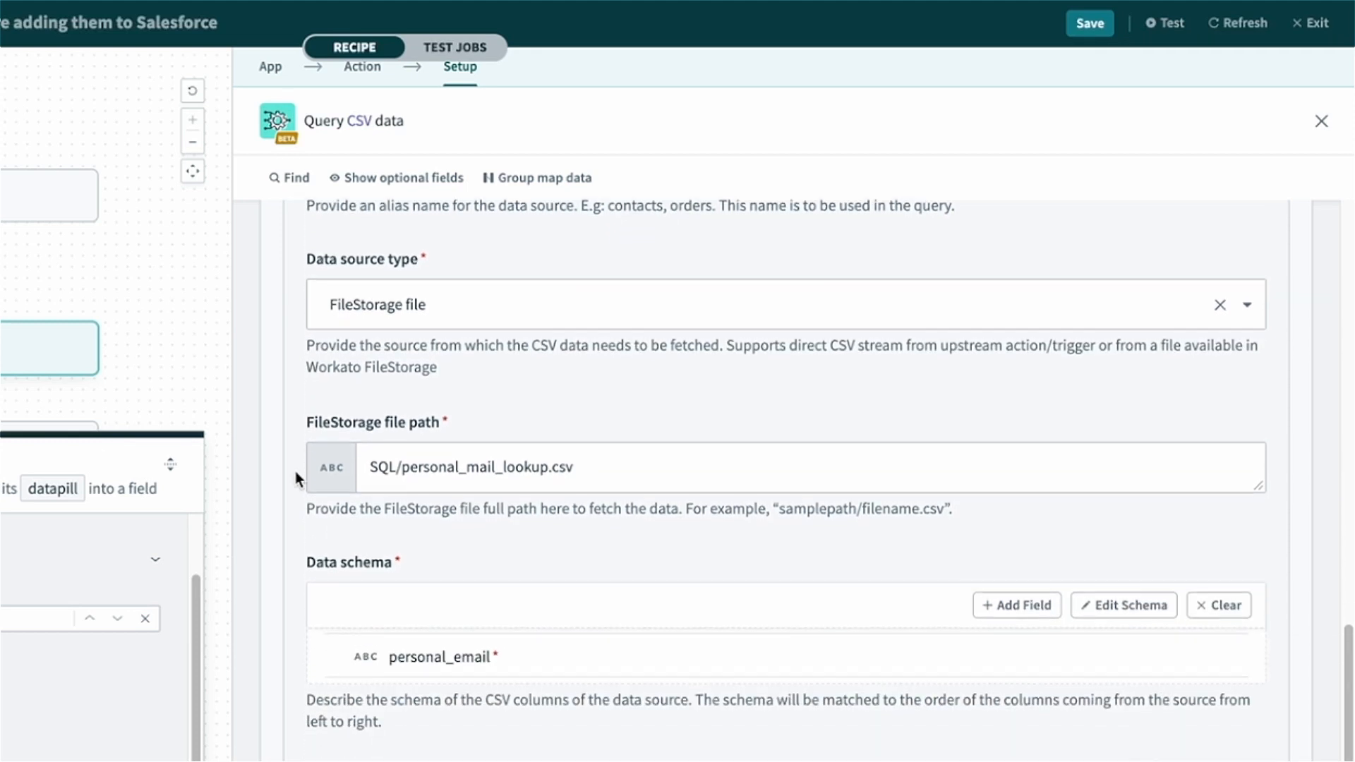
scroll(down, 3)
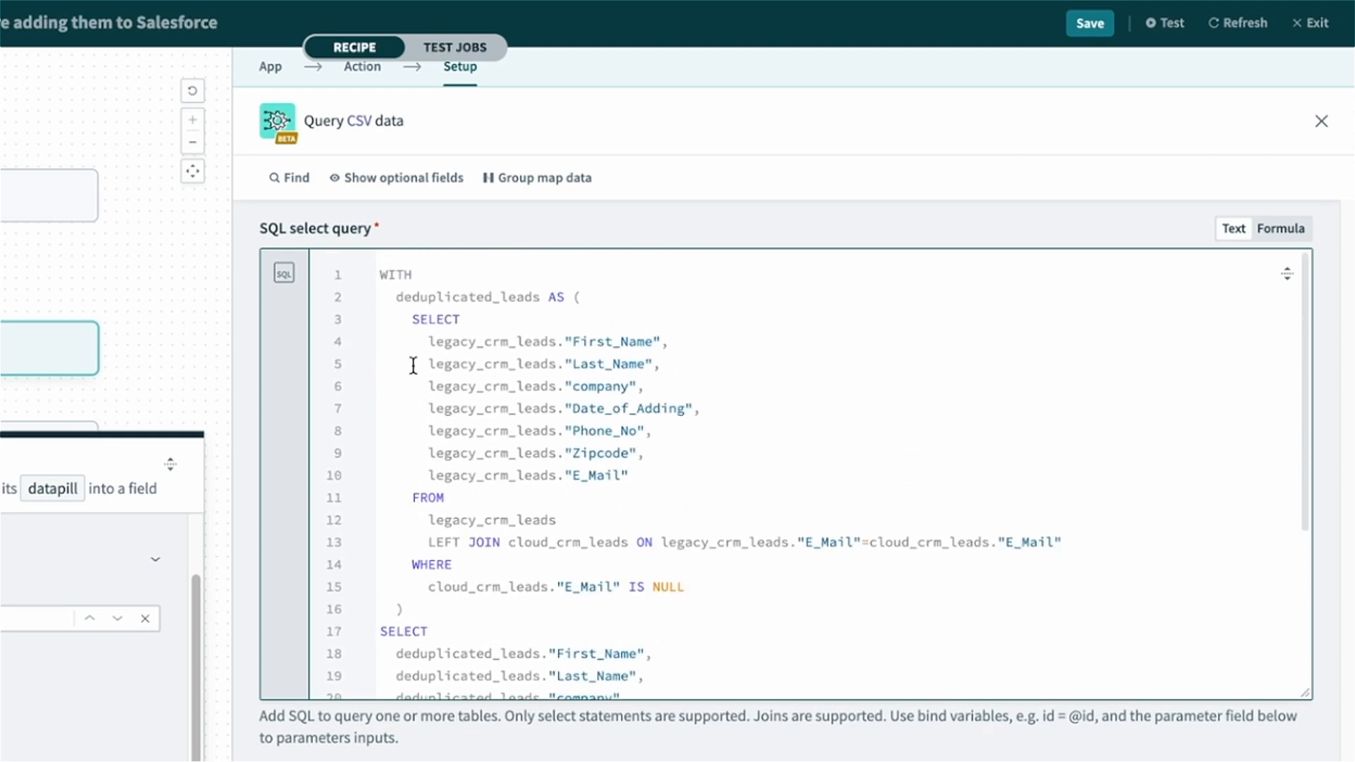
mouse_move(728, 319)
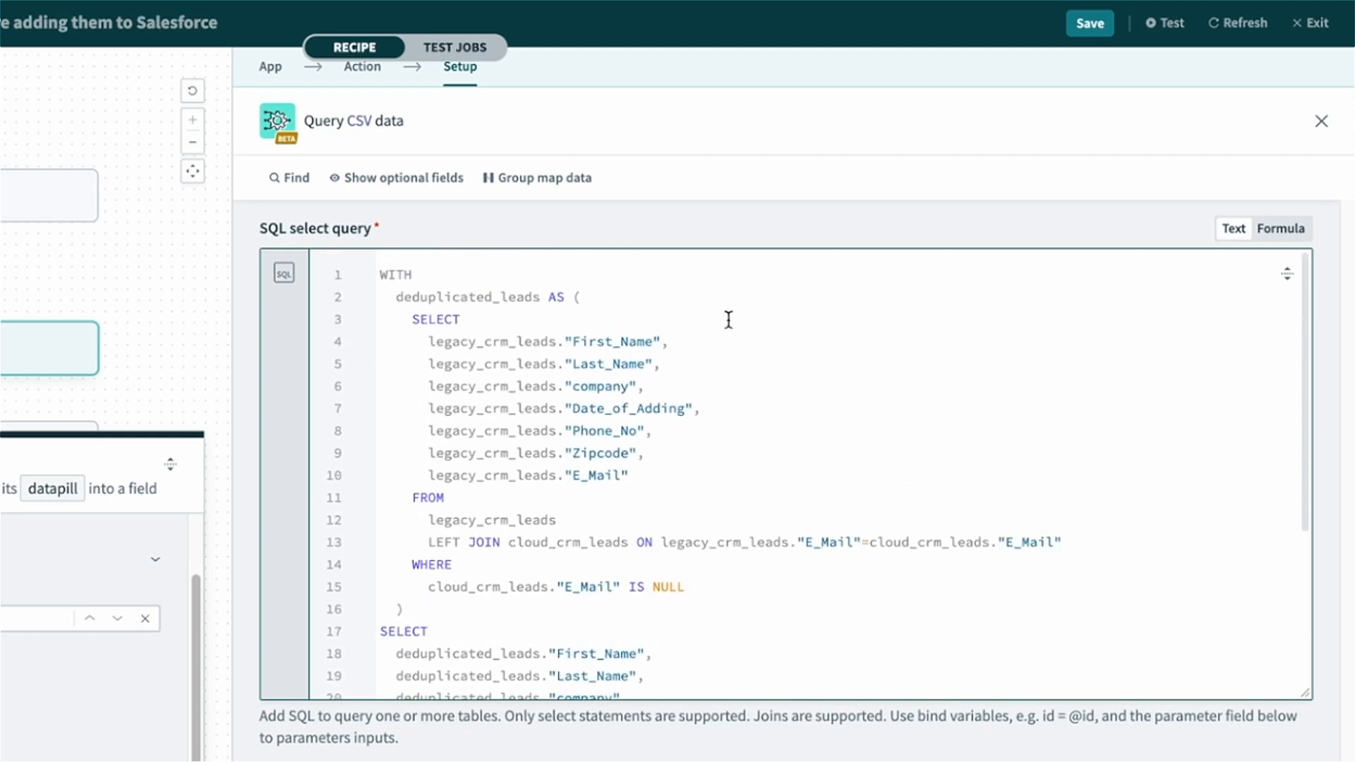
scroll(down, 3)
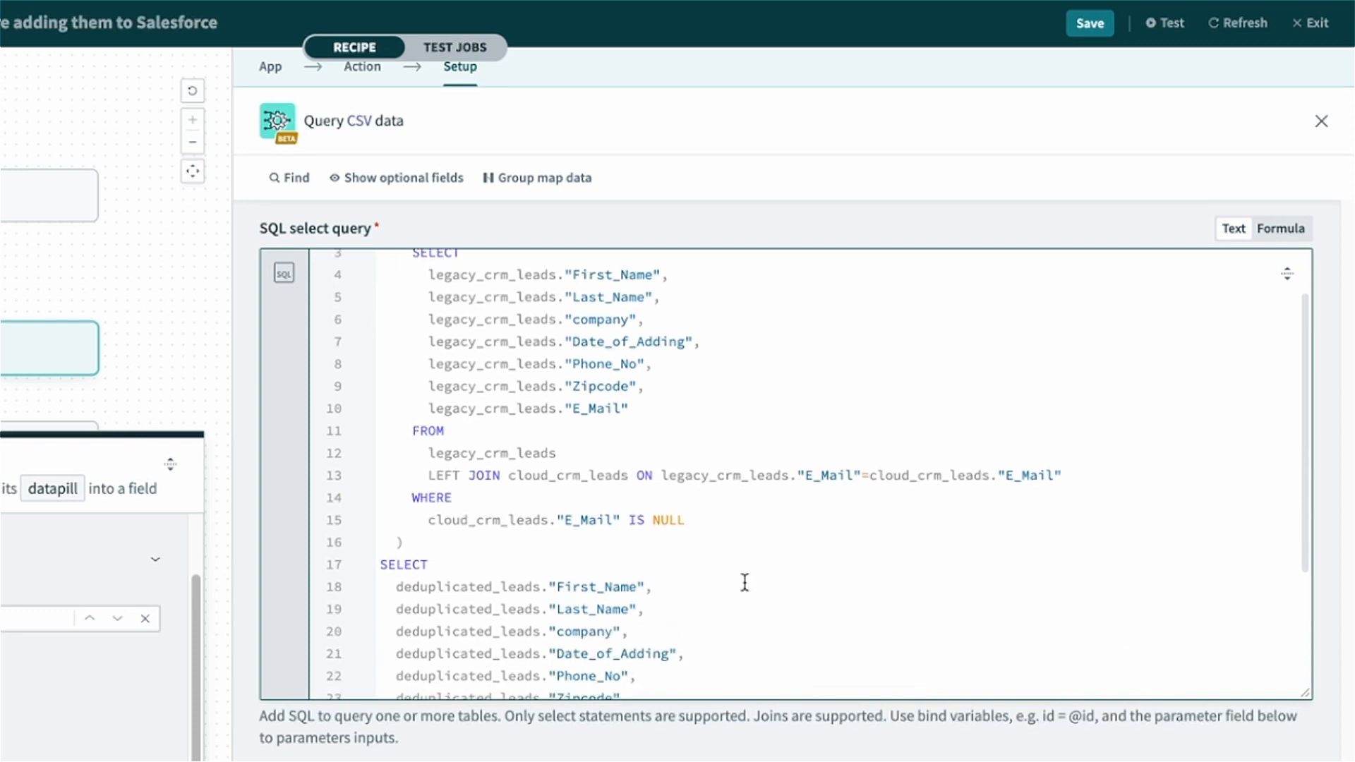
scroll(down, 3)
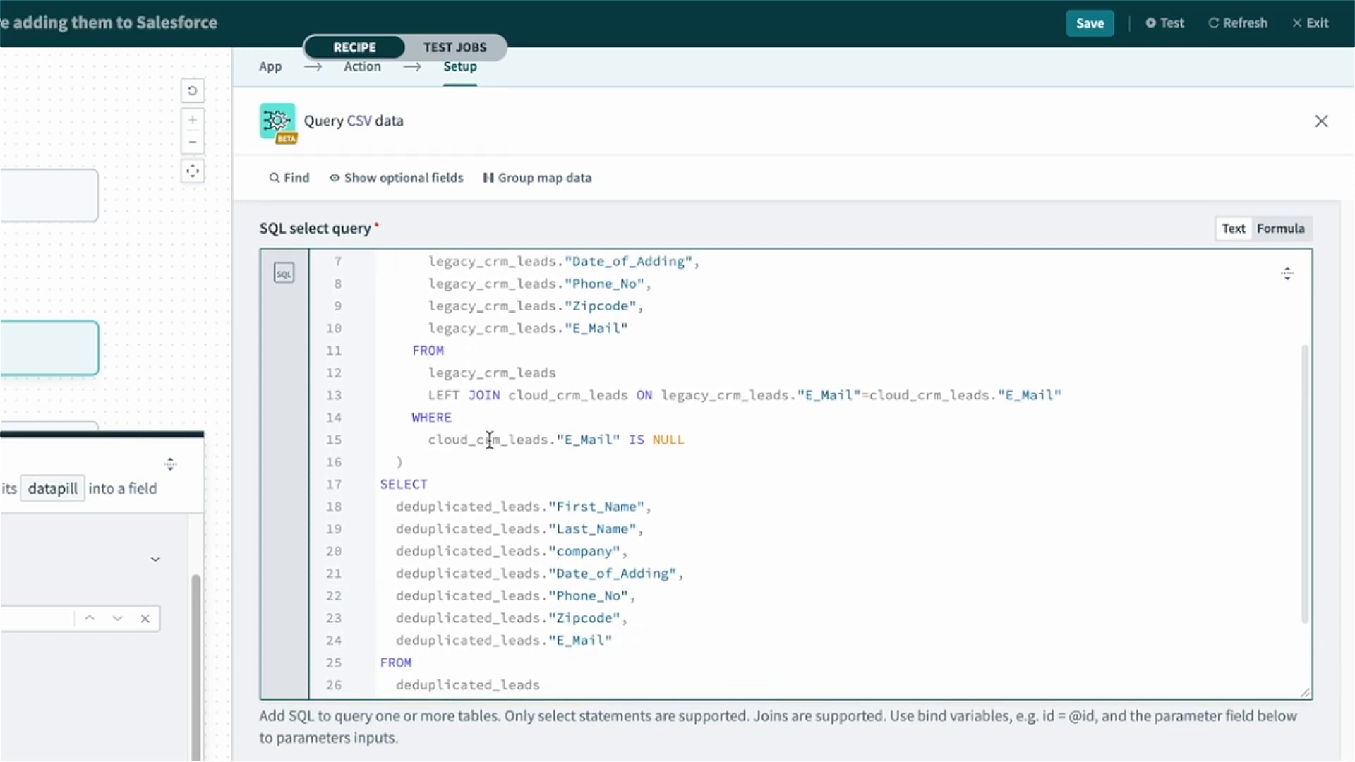
click(422, 395)
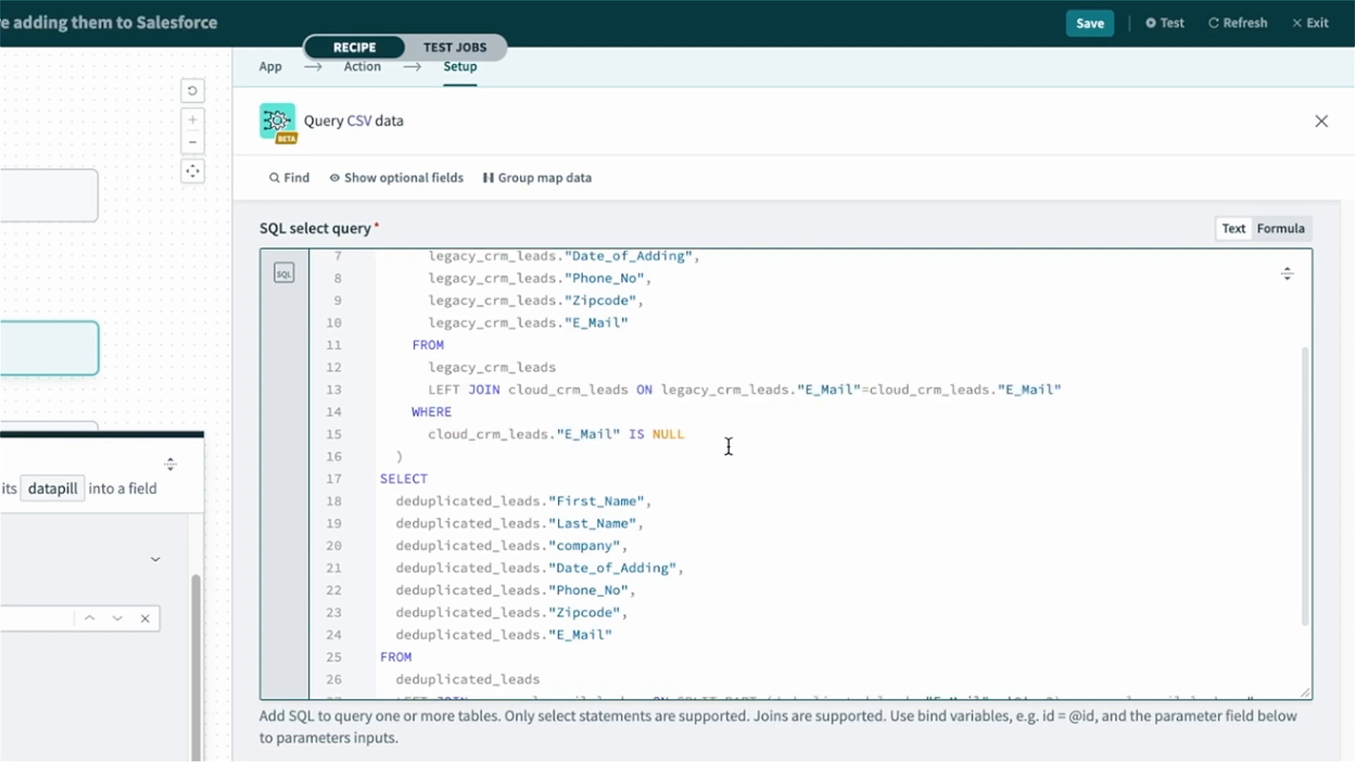
scroll(down, 3)
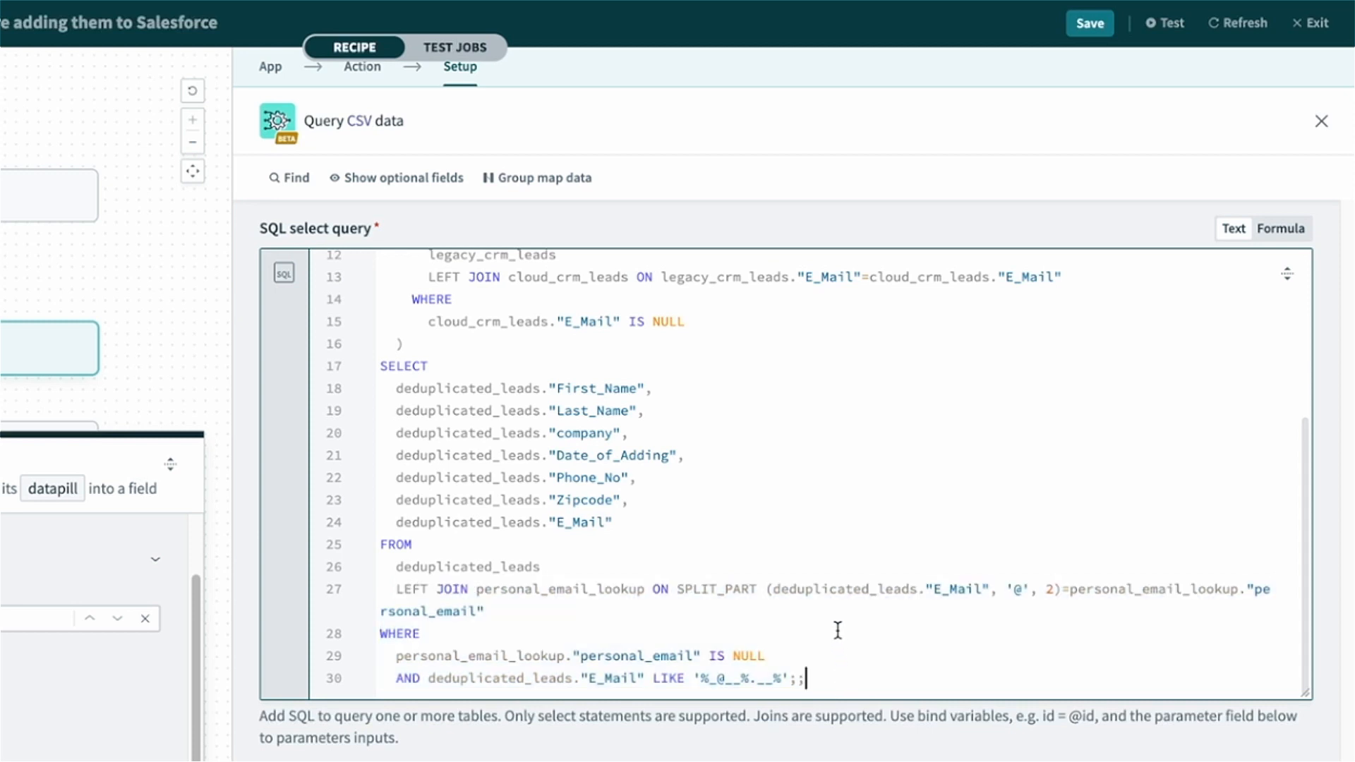
scroll(down, 3)
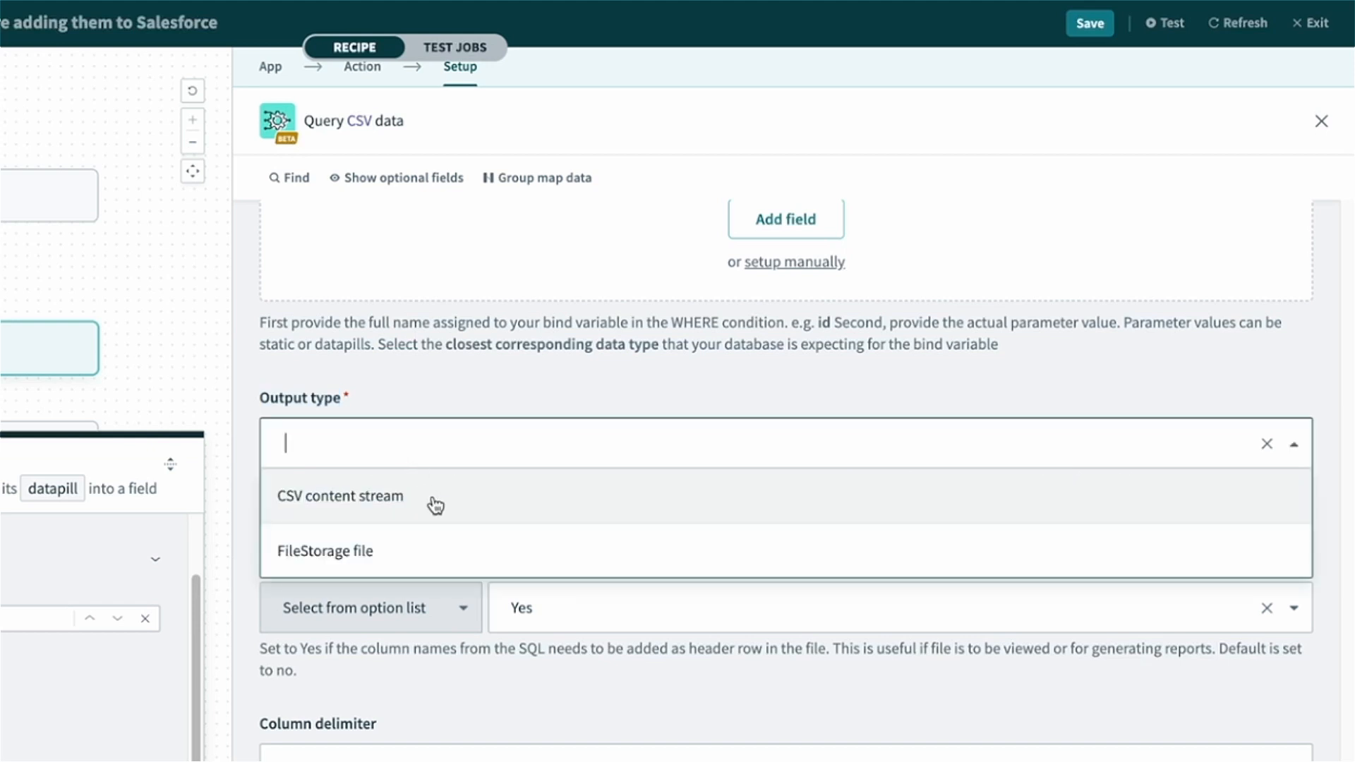
mouse_move(438, 555)
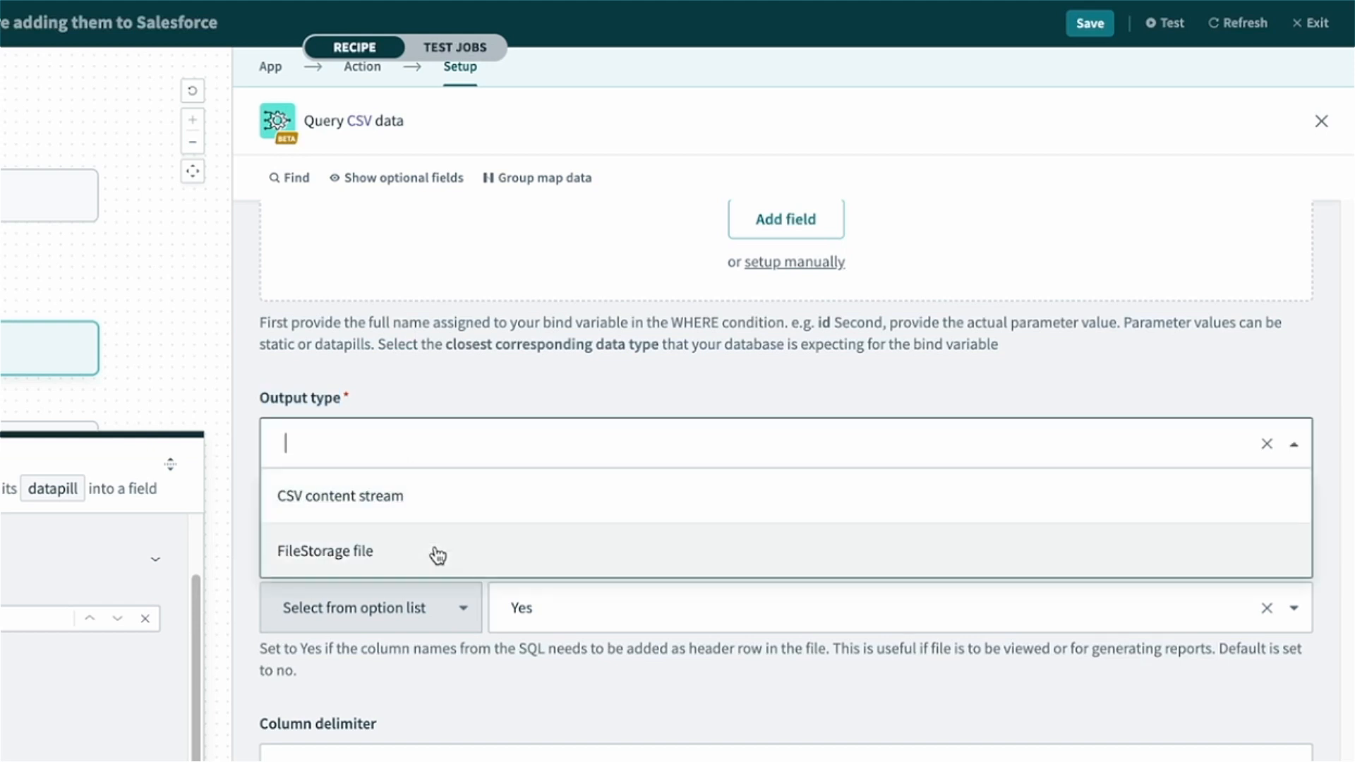
Set the query output type to CSV content stream and close the step setup
click(339, 496)
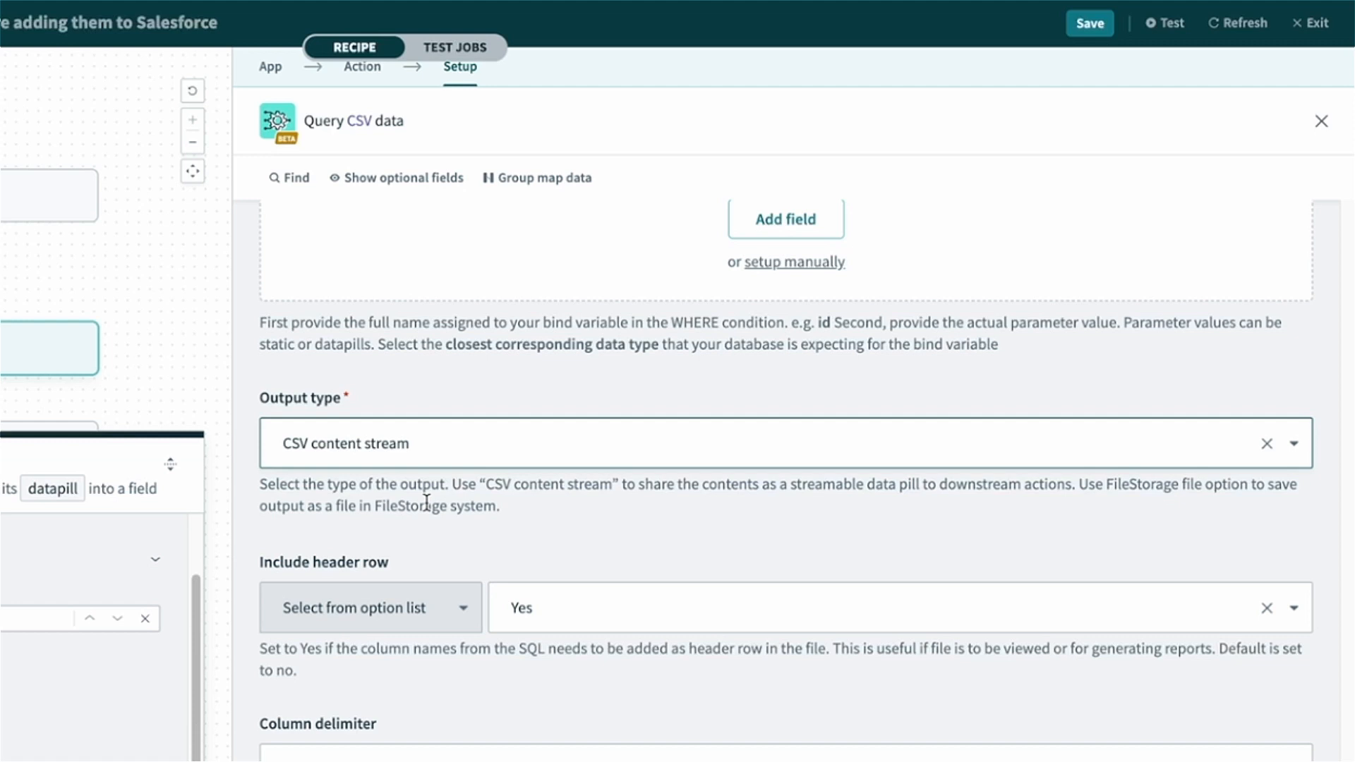
mouse_move(275, 527)
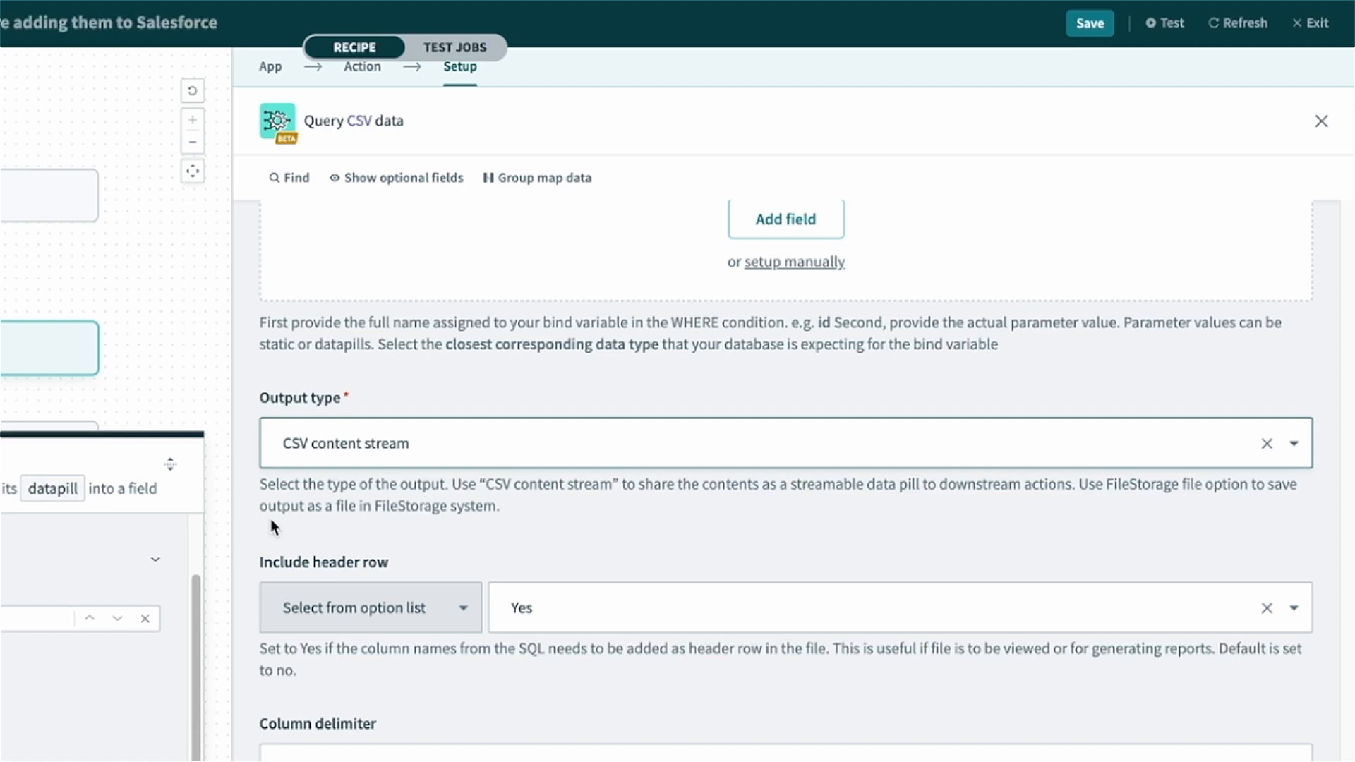
click(1320, 120)
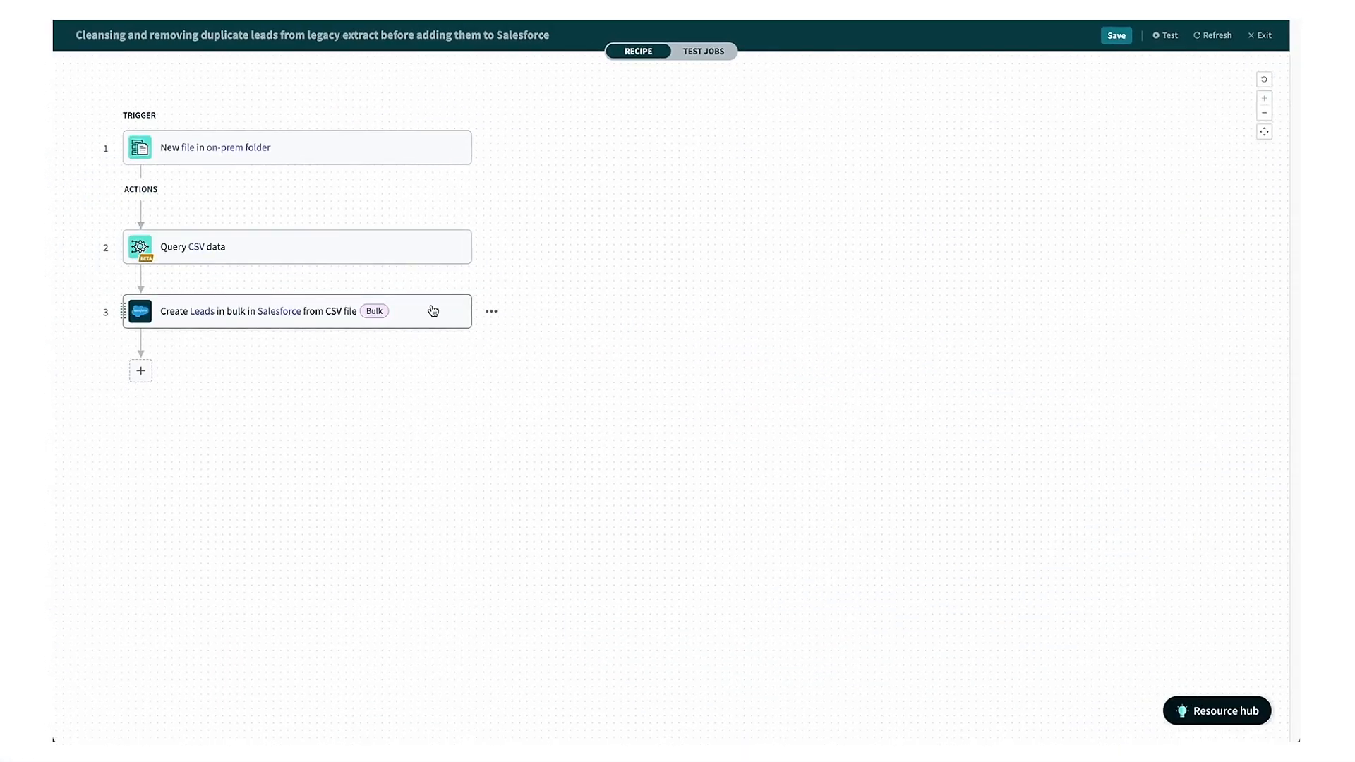
Open the Salesforce bulk lead step and browse datapills for its File contents field
click(259, 312)
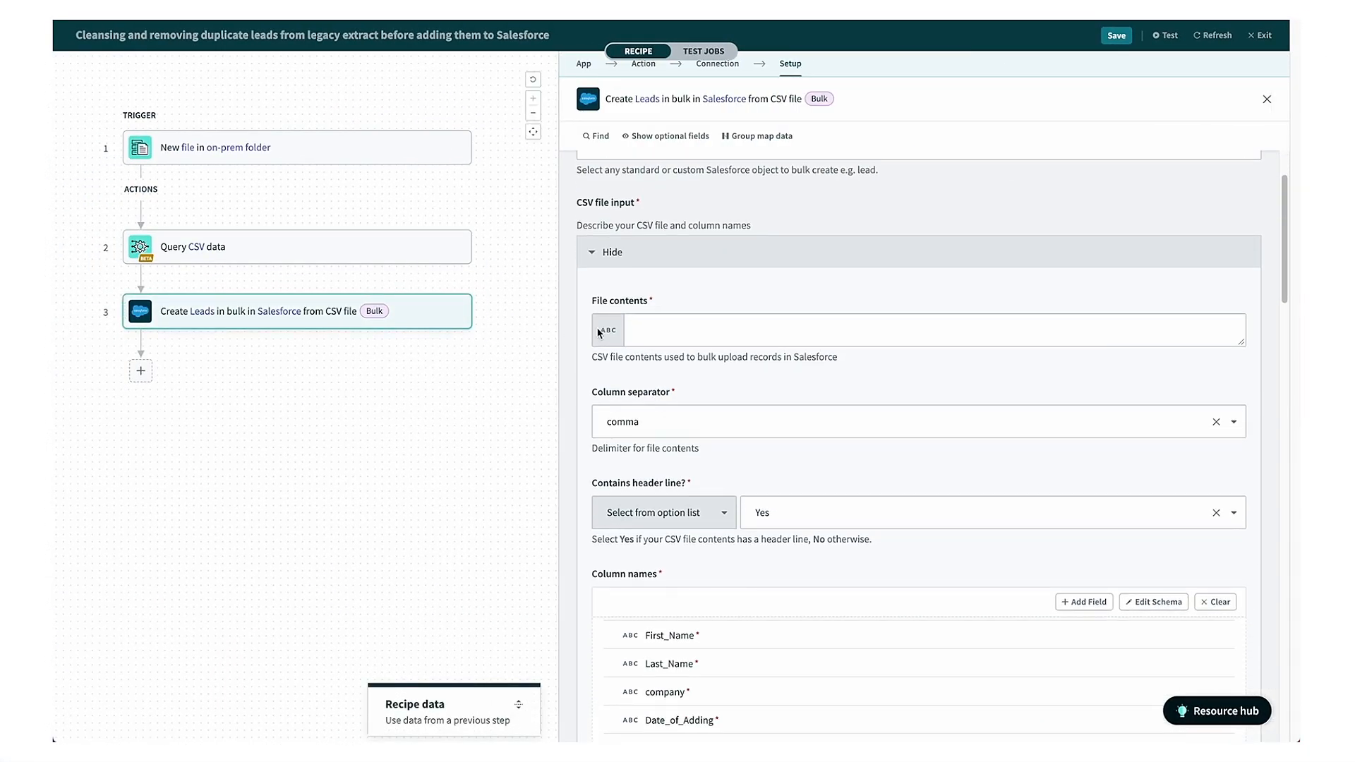
click(863, 330)
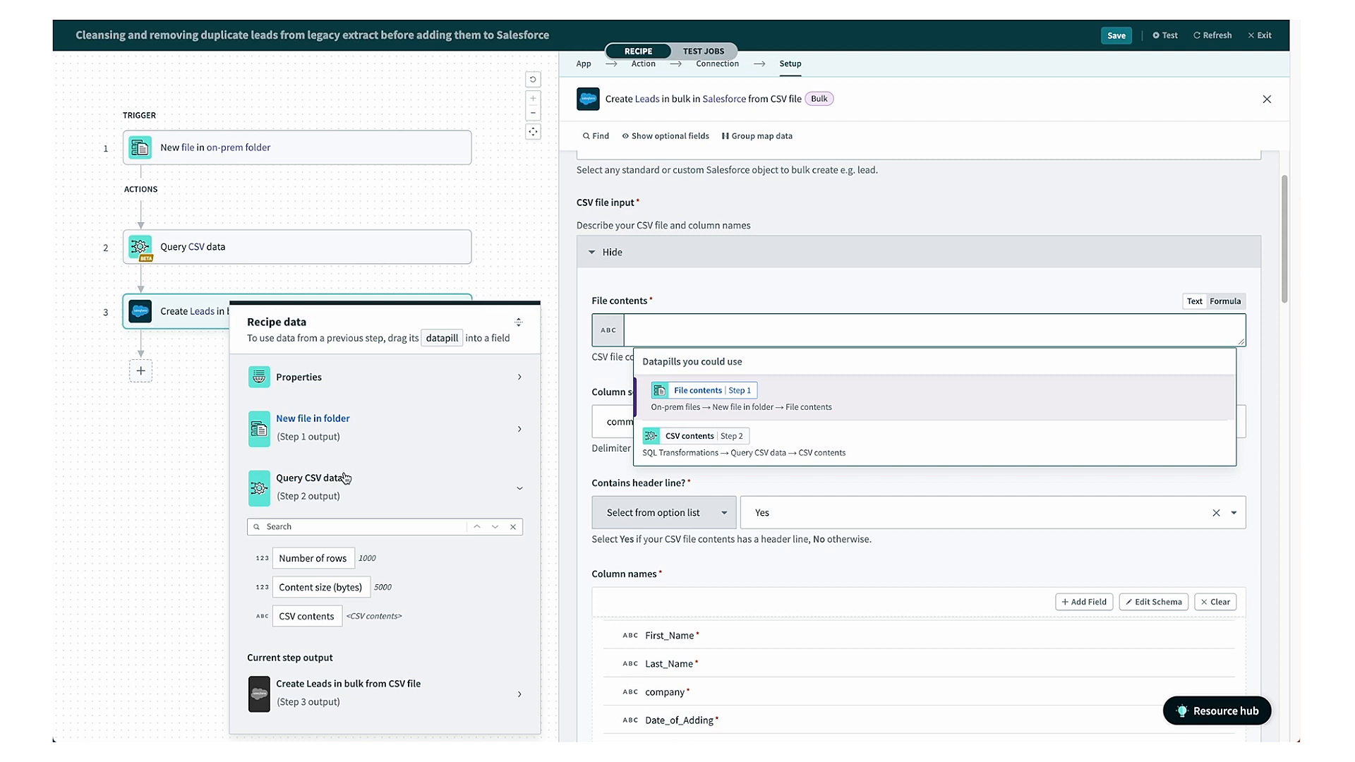
mouse_move(305, 616)
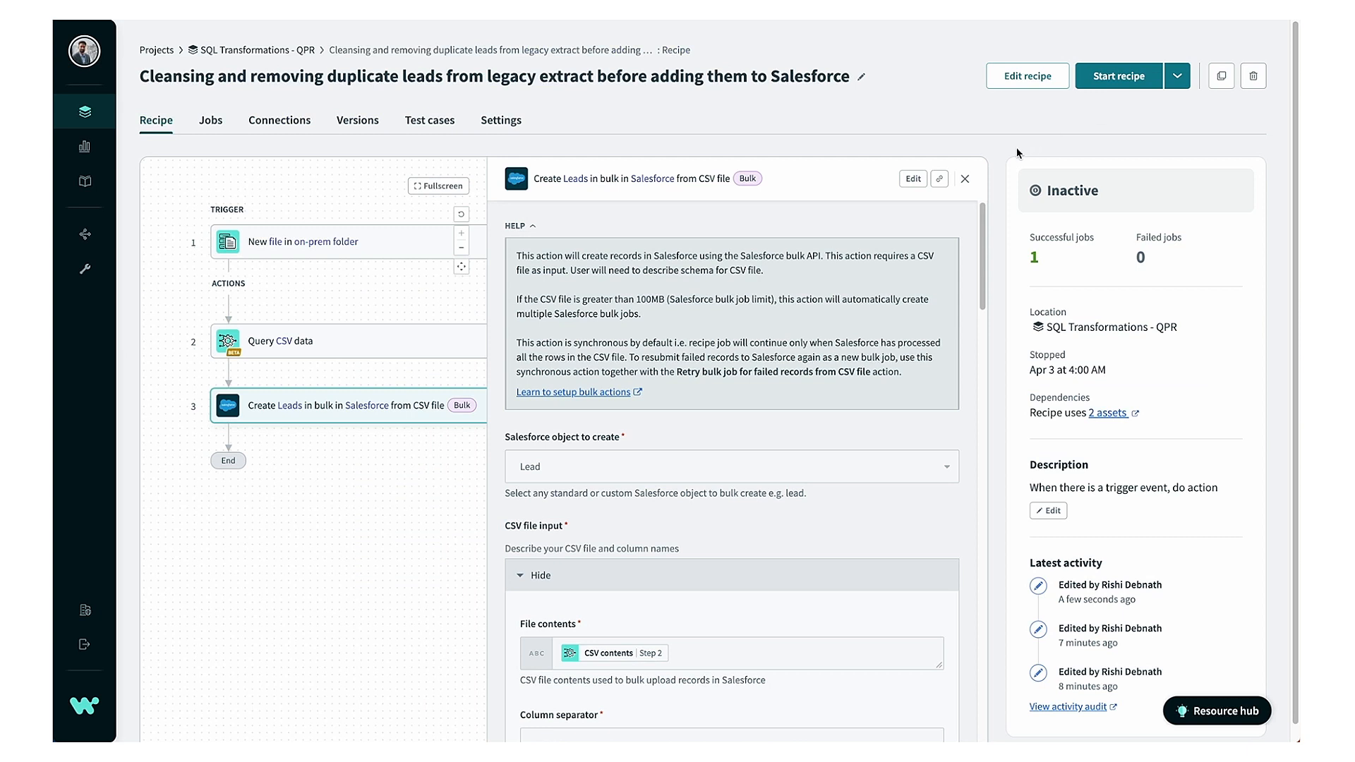
Close the bulk lead step details and start the recipe
click(965, 178)
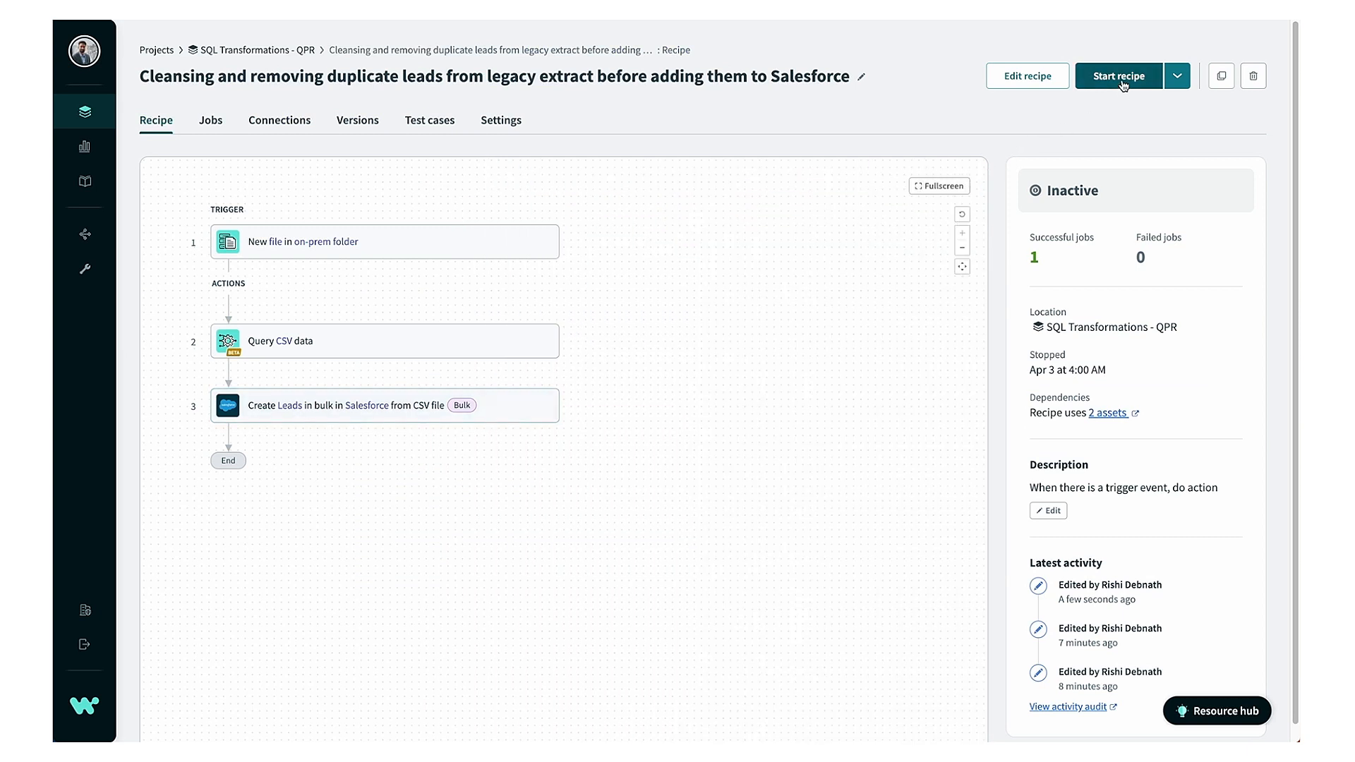
click(1117, 76)
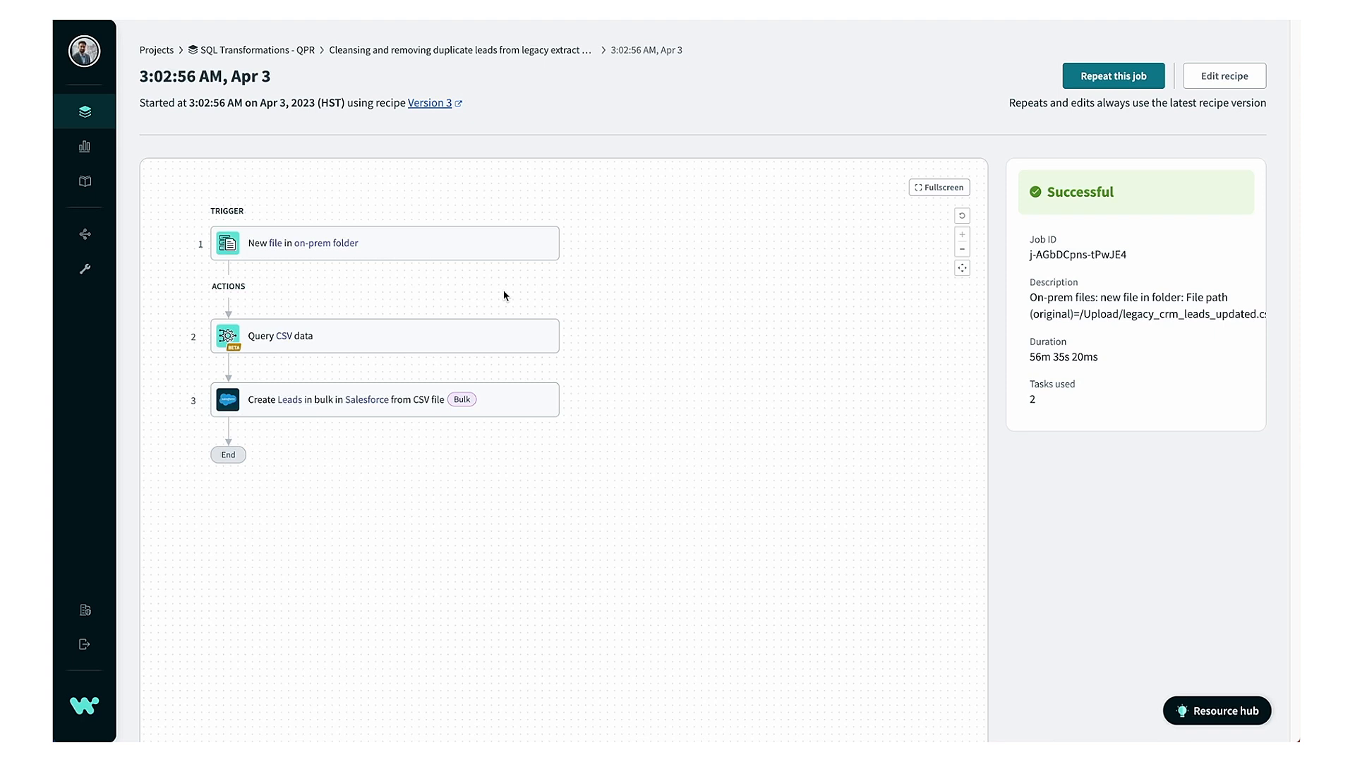
mouse_move(509, 336)
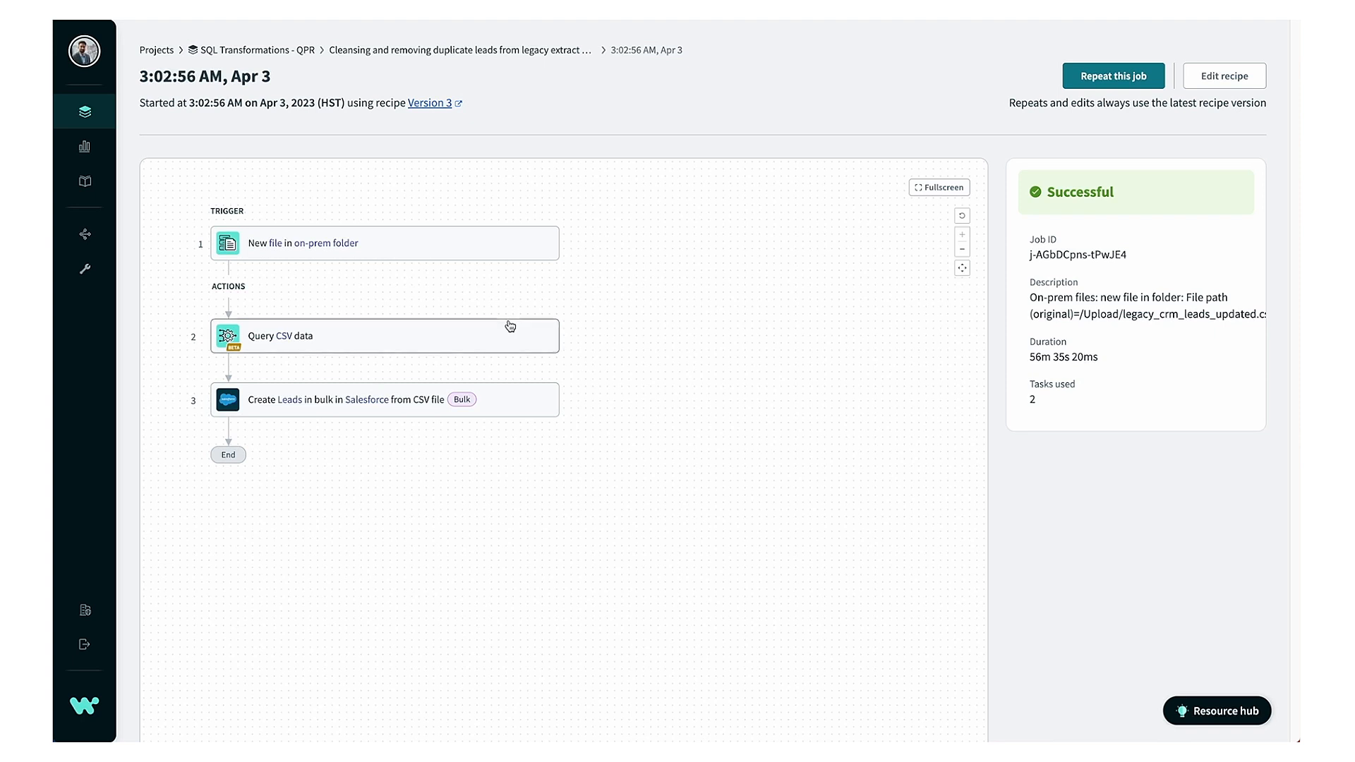
Open the job's Query CSV data step and view its output of 3,932,069 rows
click(384, 336)
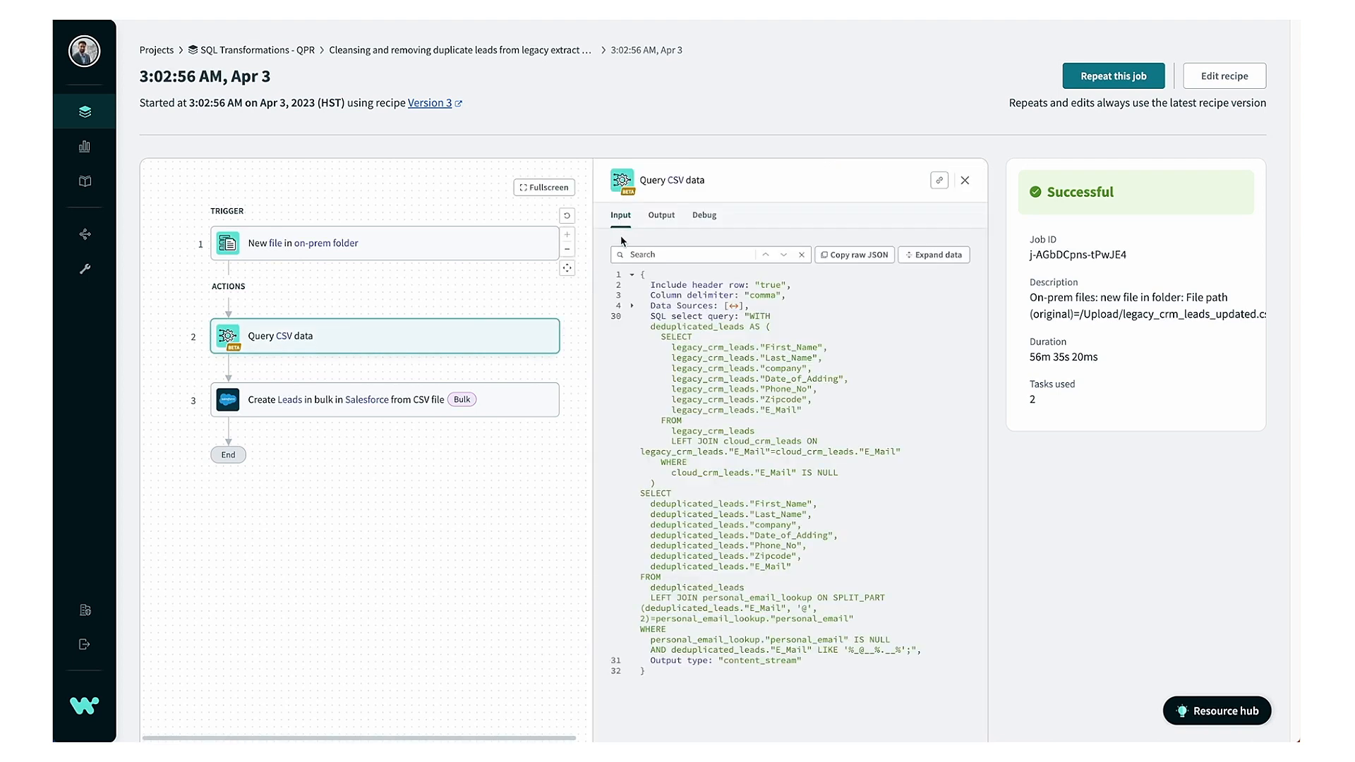
mouse_move(638, 330)
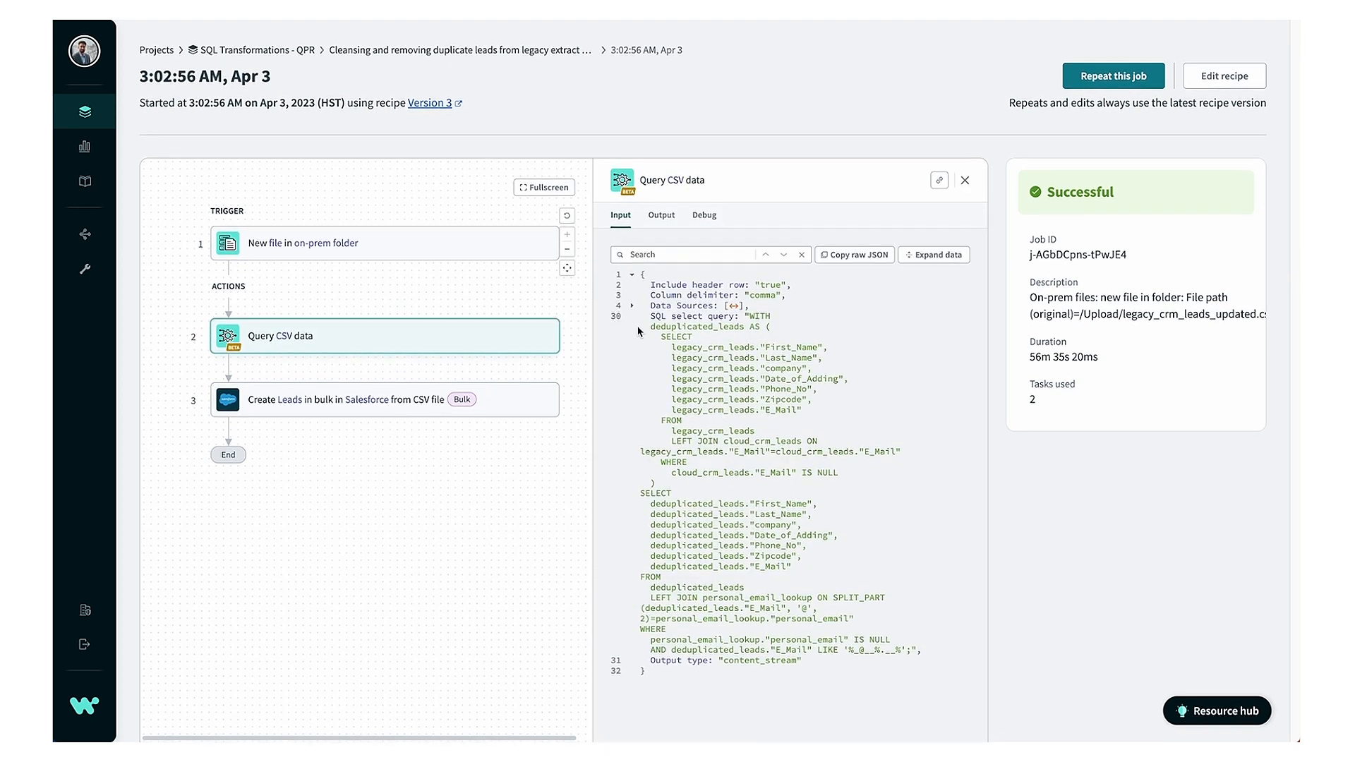
mouse_move(630, 592)
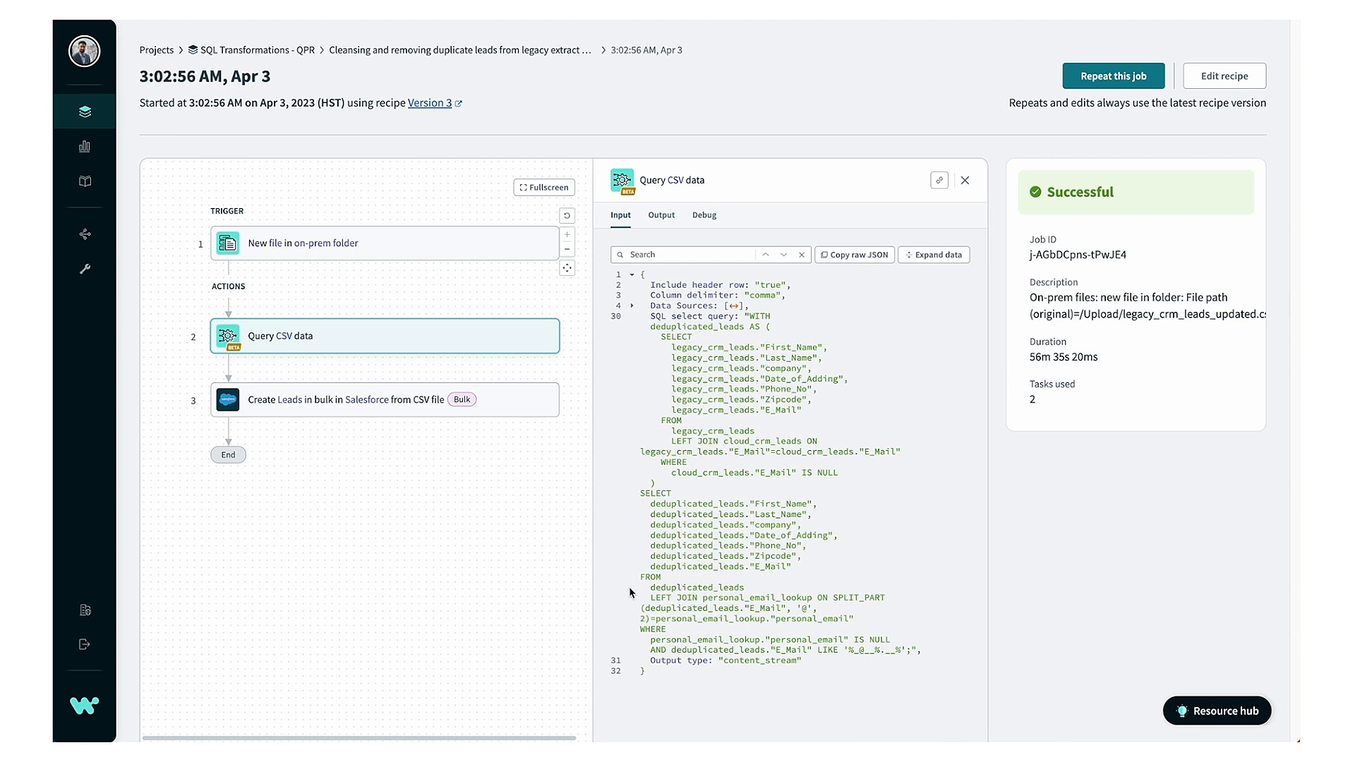
mouse_move(615, 428)
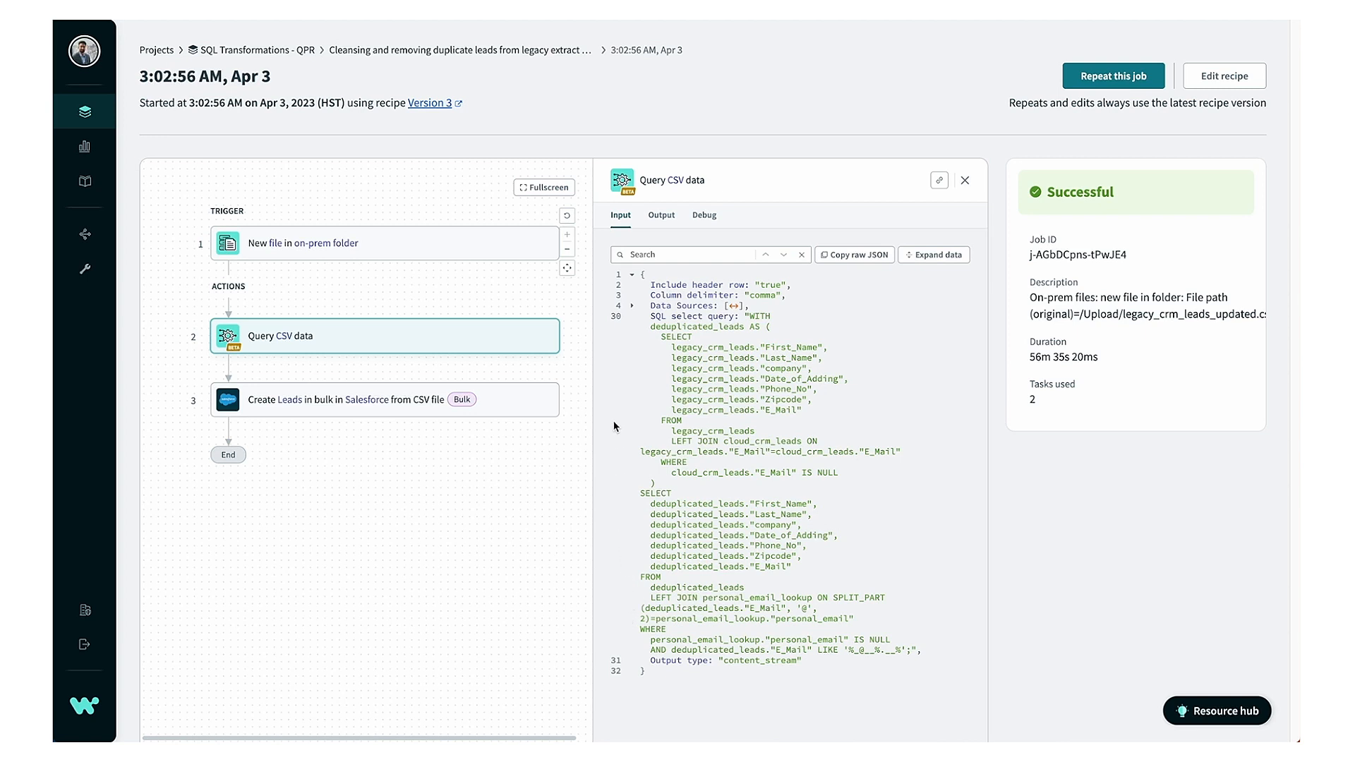
click(661, 215)
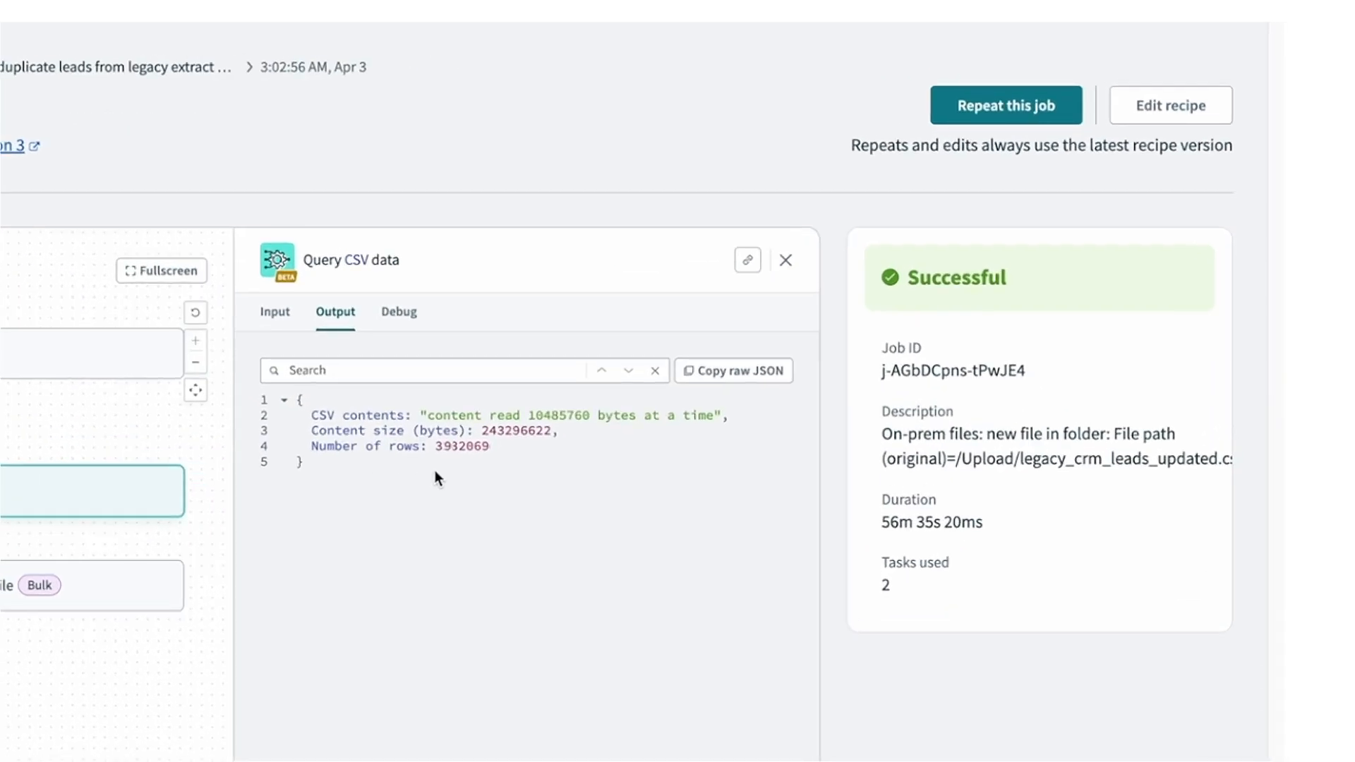
mouse_move(457, 471)
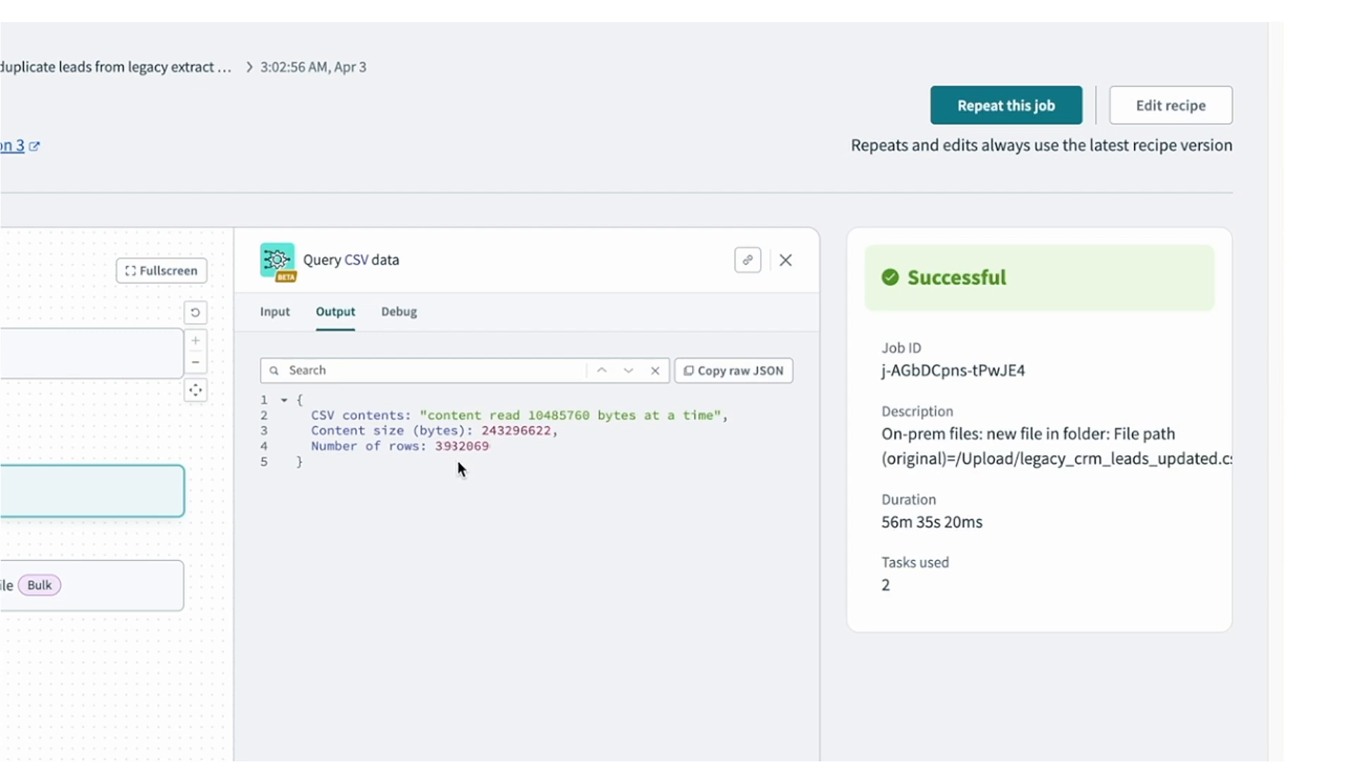
mouse_move(589, 445)
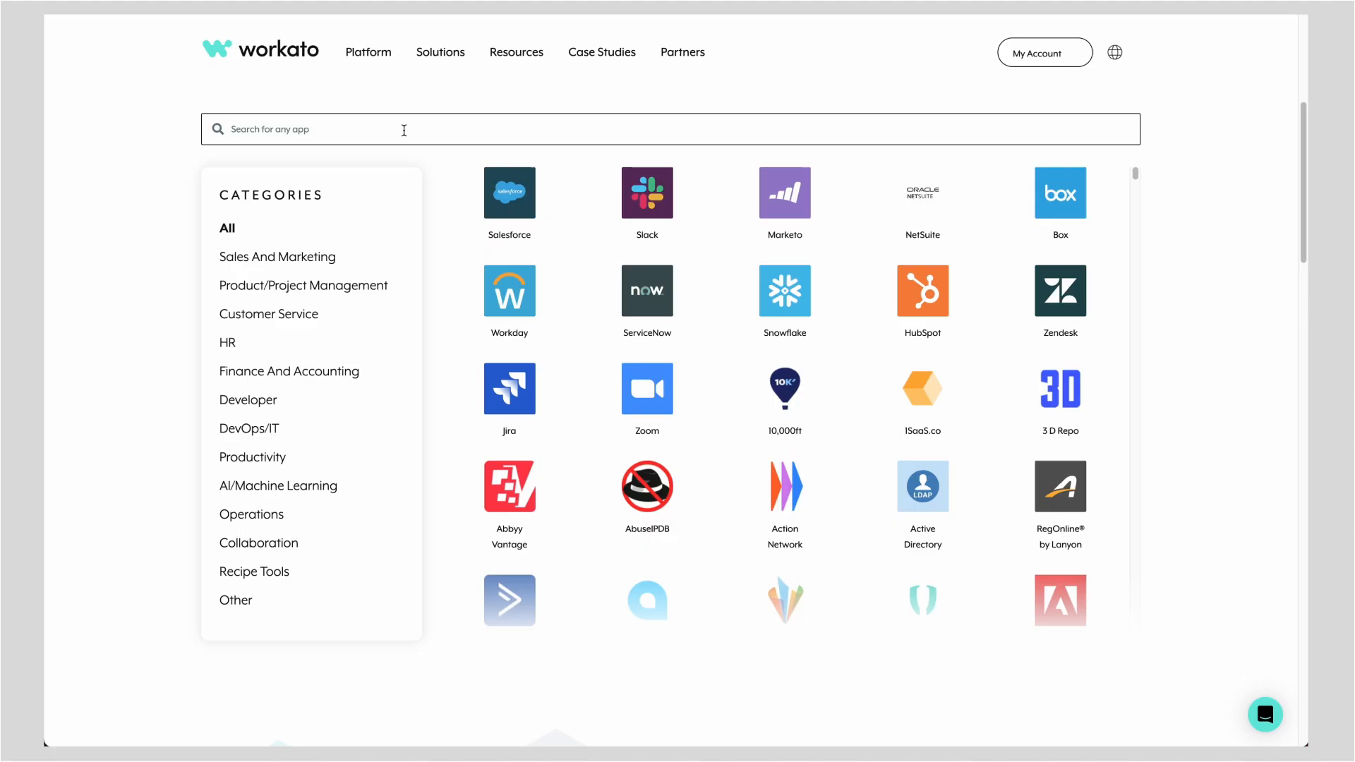
Search the app directory for 'sql' to surface SQL Transformations
text(sql)
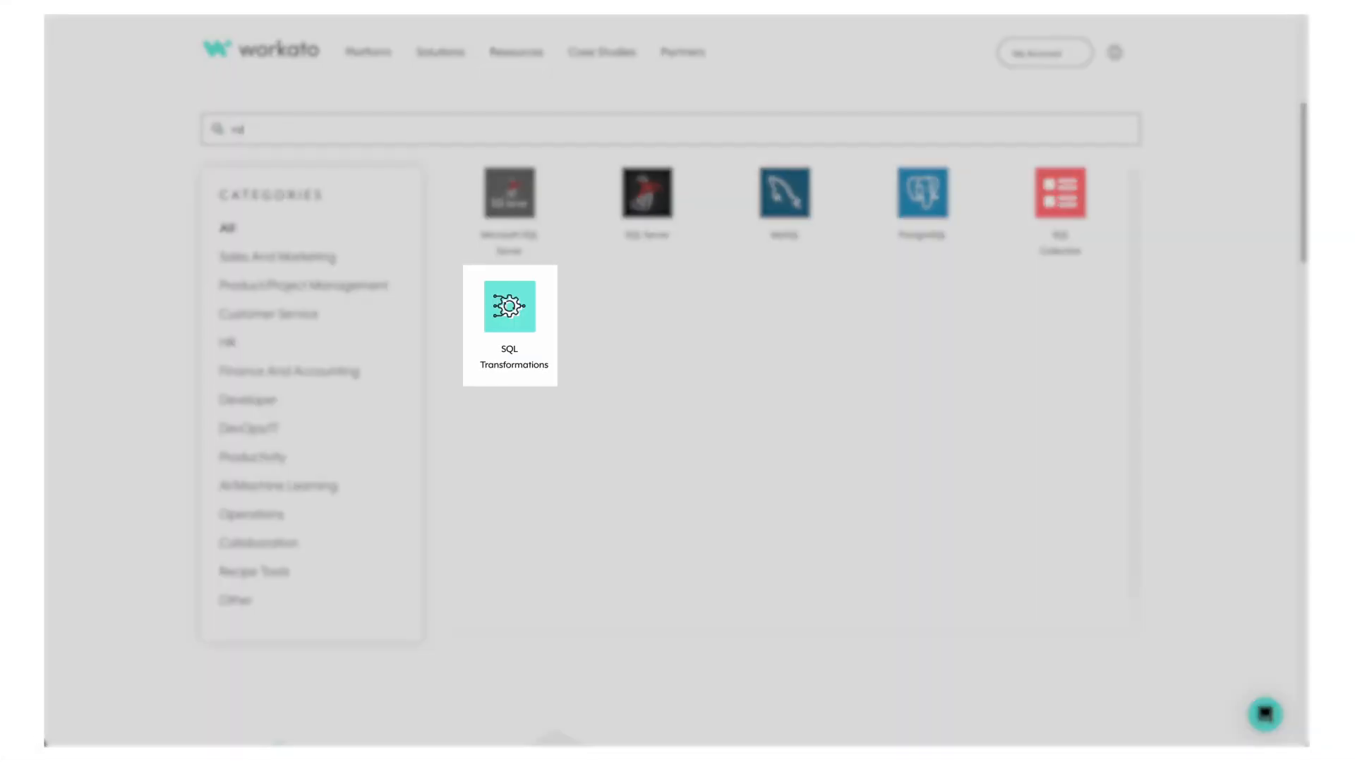